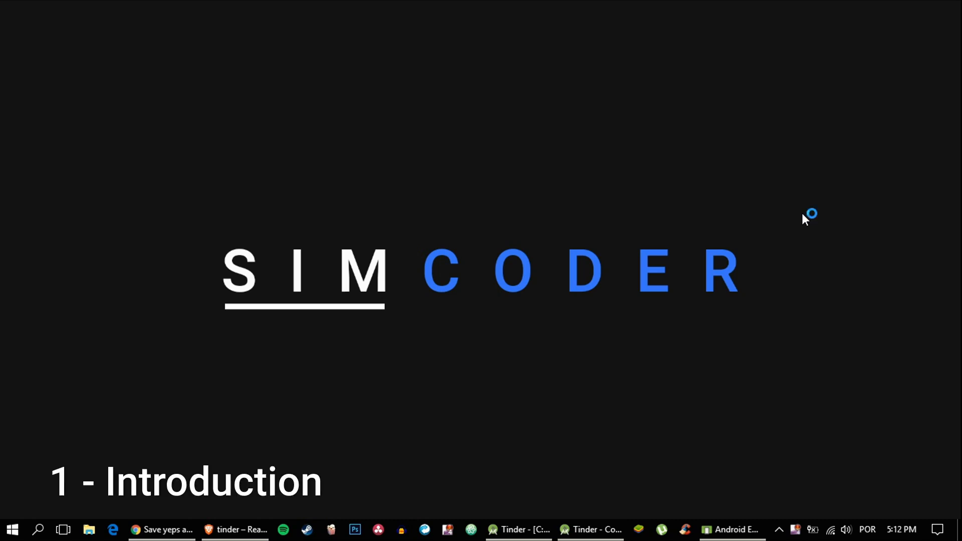
mouse_move(805, 220)
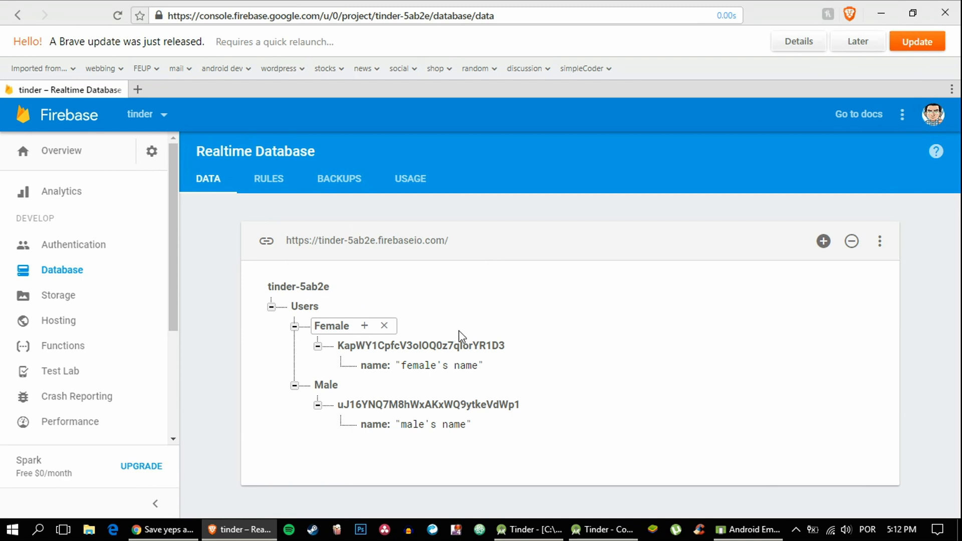
mouse_move(520, 345)
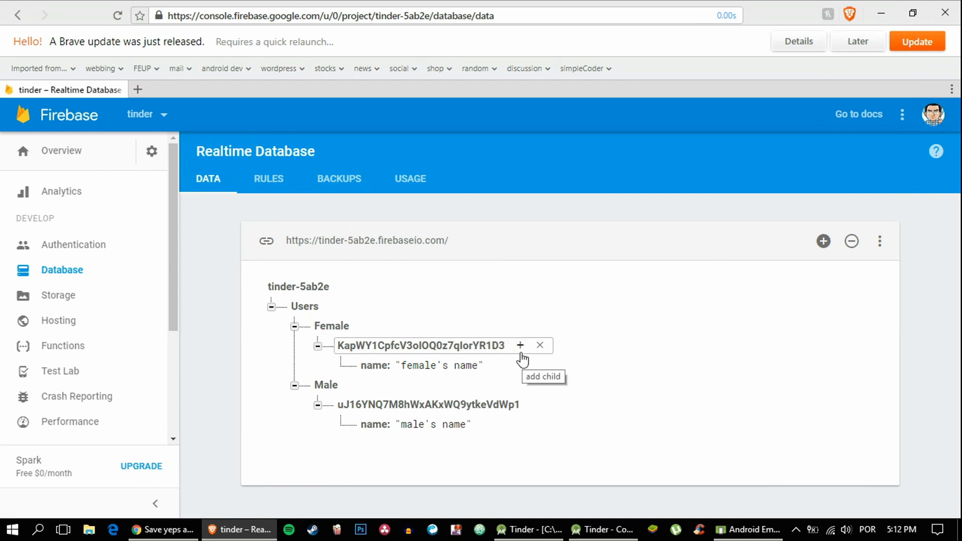
Add a 'connections' child to the female user holding nope = true and yep = true.
left_click(520, 345)
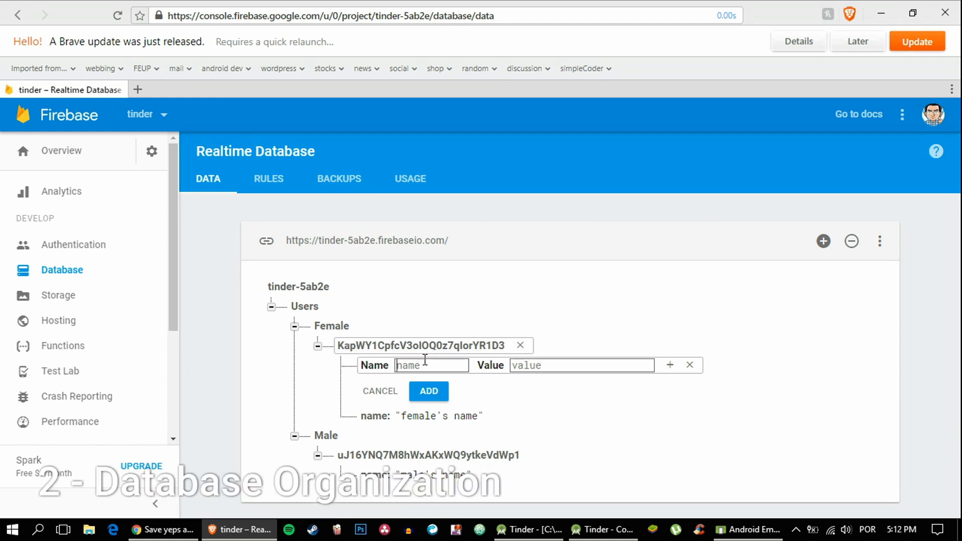
type("connections")
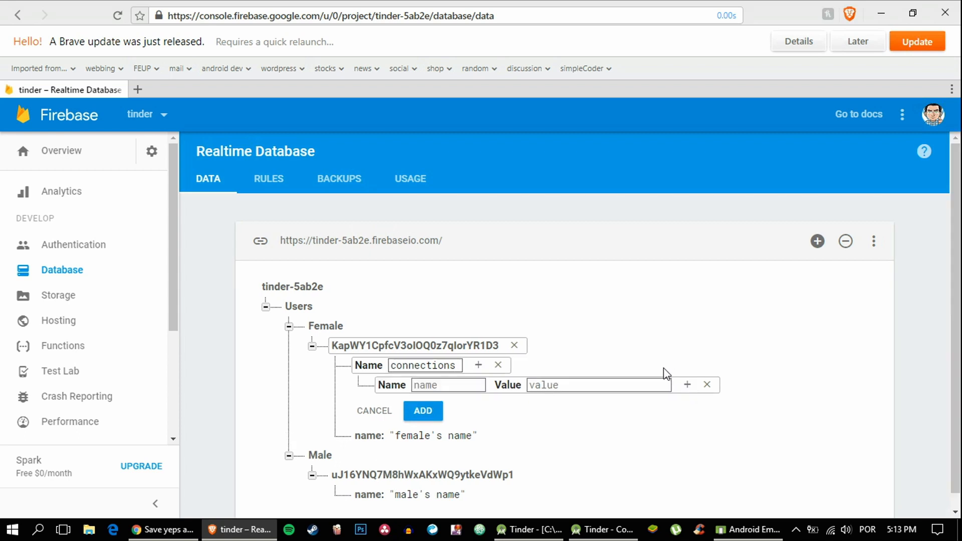
type("nope")
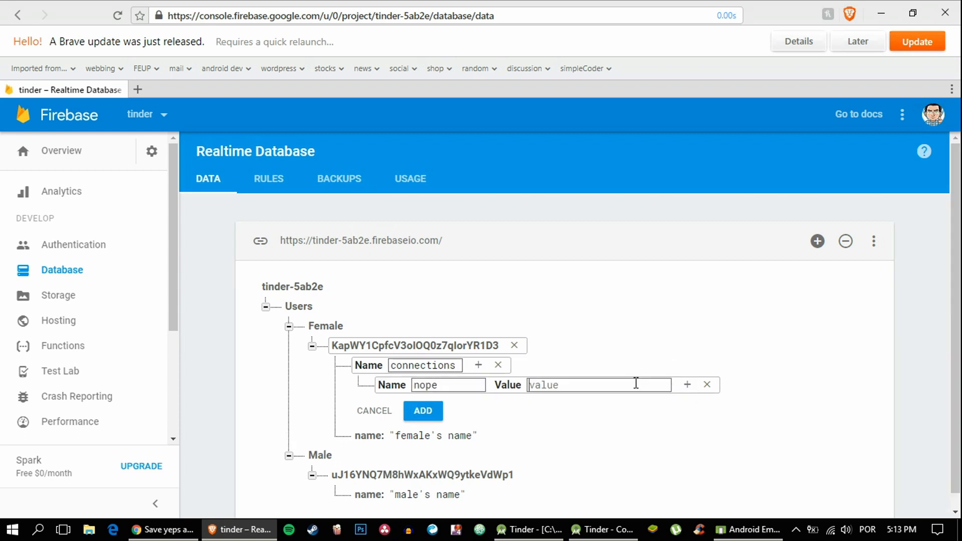
type("true")
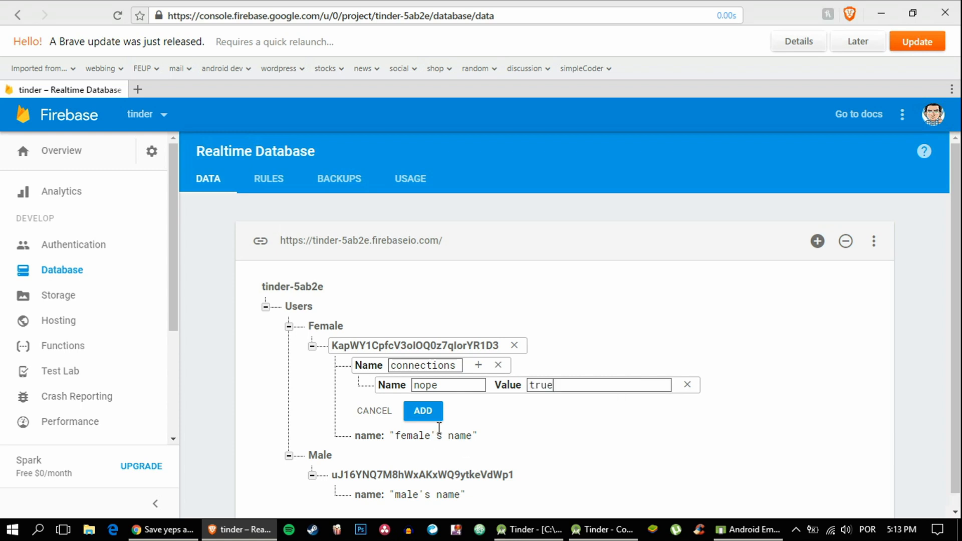
left_click(422, 410)
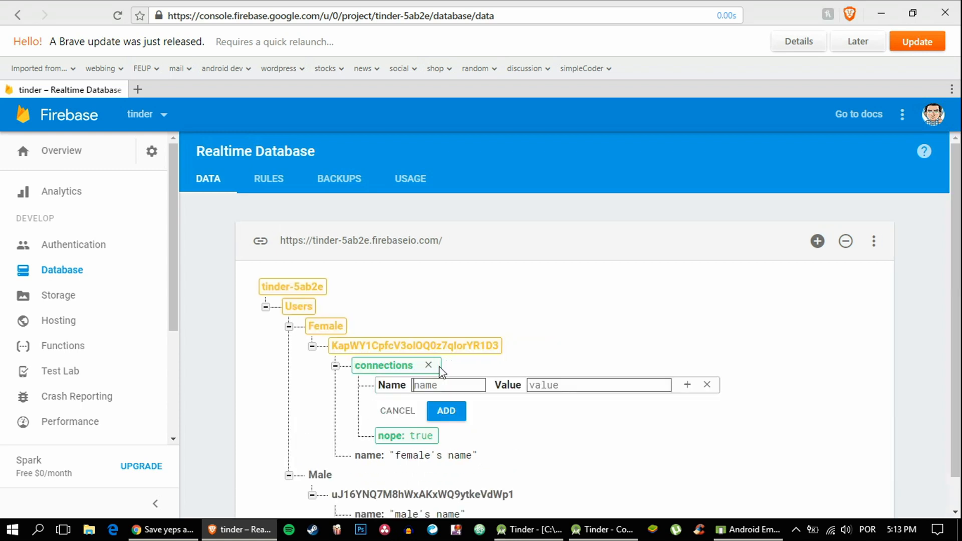
type("yep")
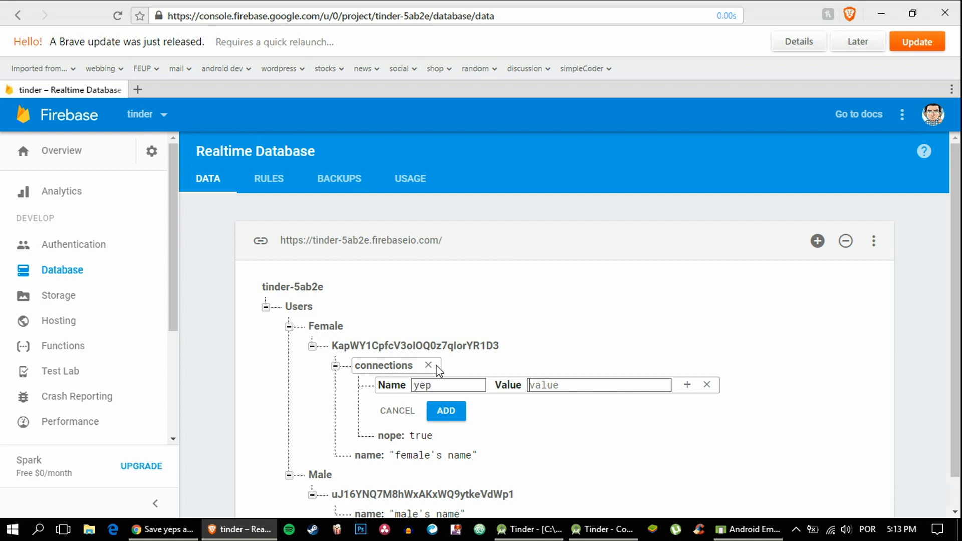
type("true")
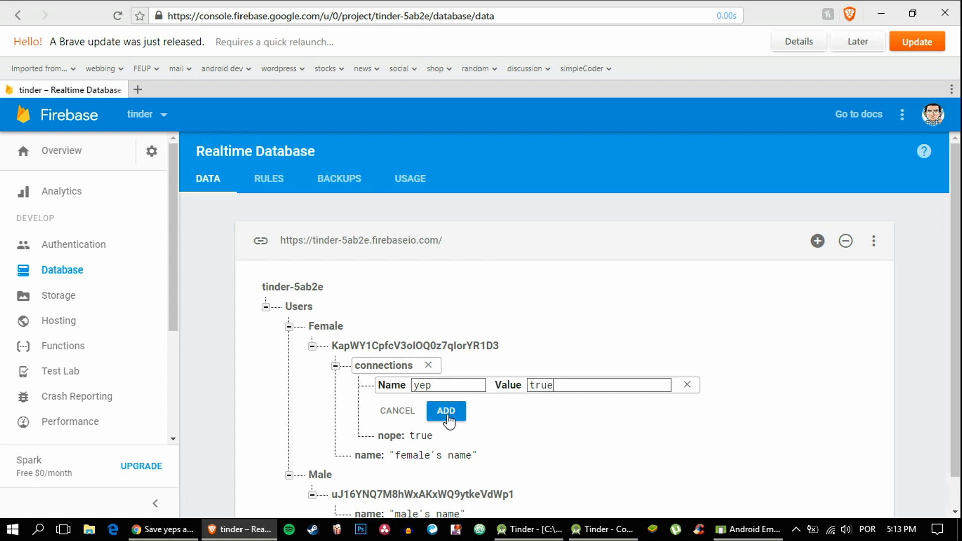
left_click(446, 411)
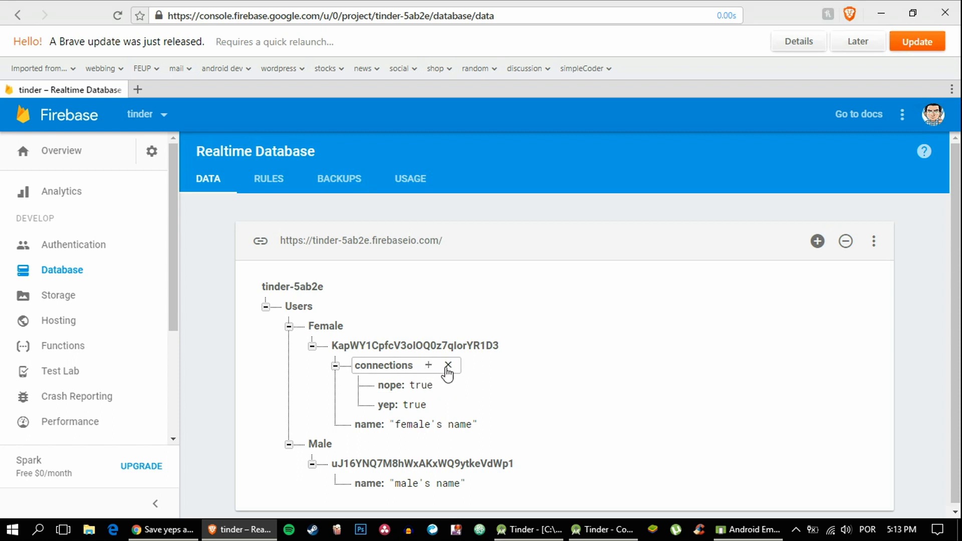
Delete the female user's connections node and return to the Android Studio window.
left_click(448, 366)
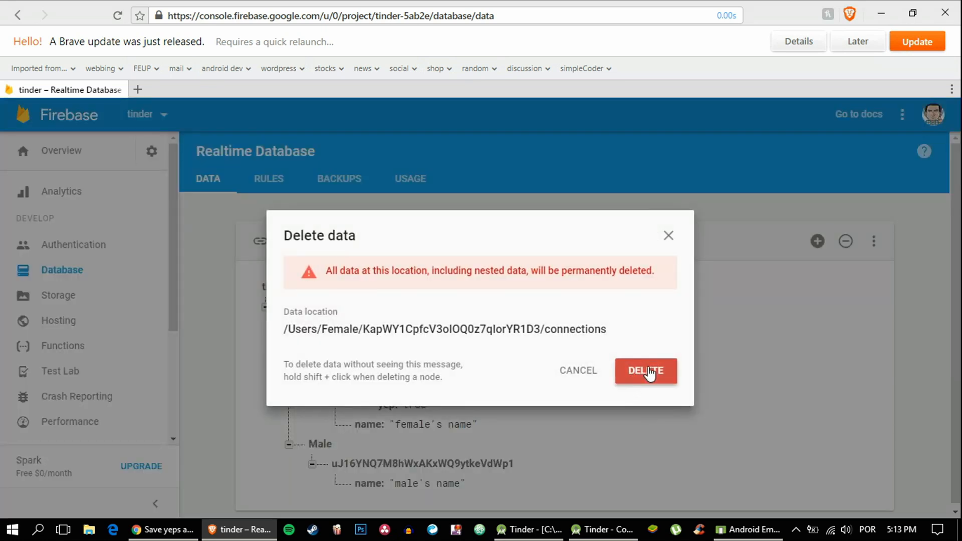
left_click(644, 370)
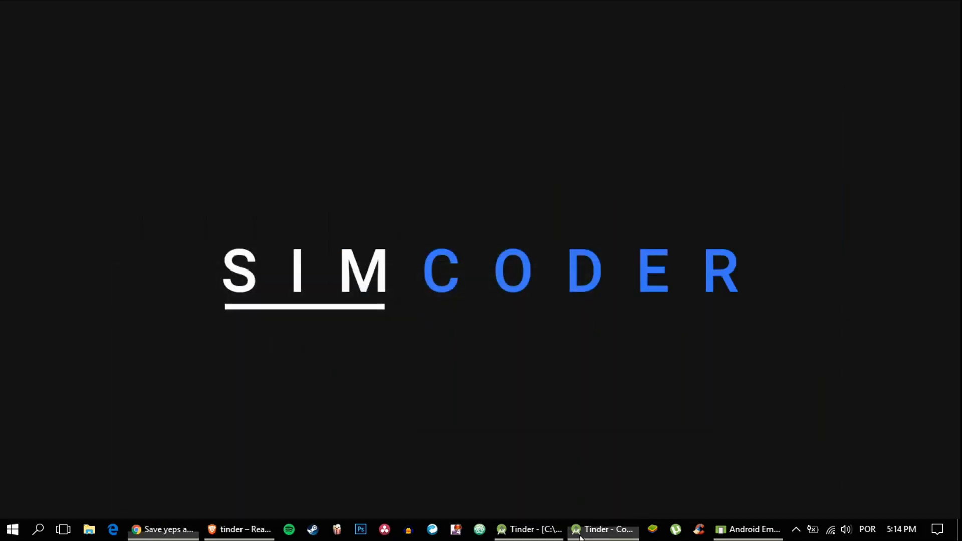
left_click(604, 529)
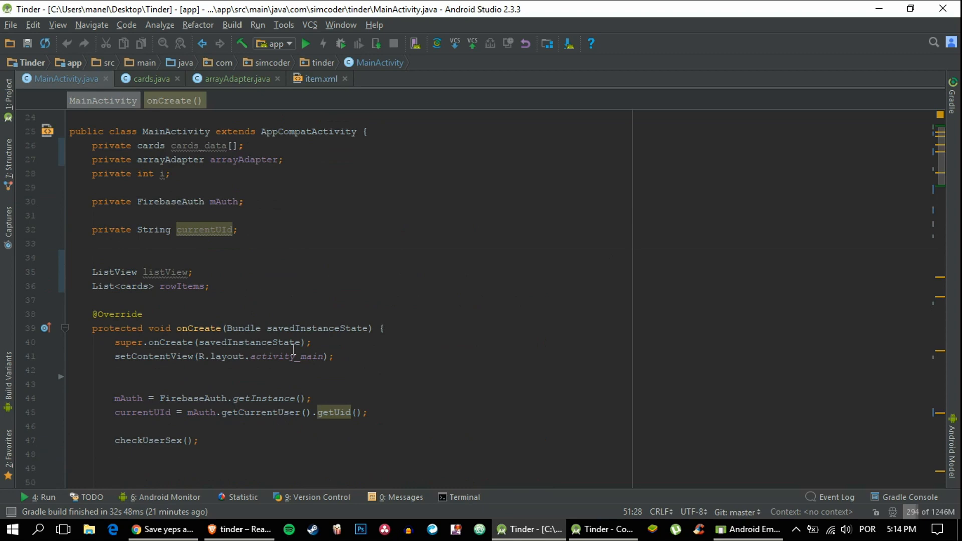
Check the database structure, then declare a private DatabaseReference usersDb field.
left_click(238, 529)
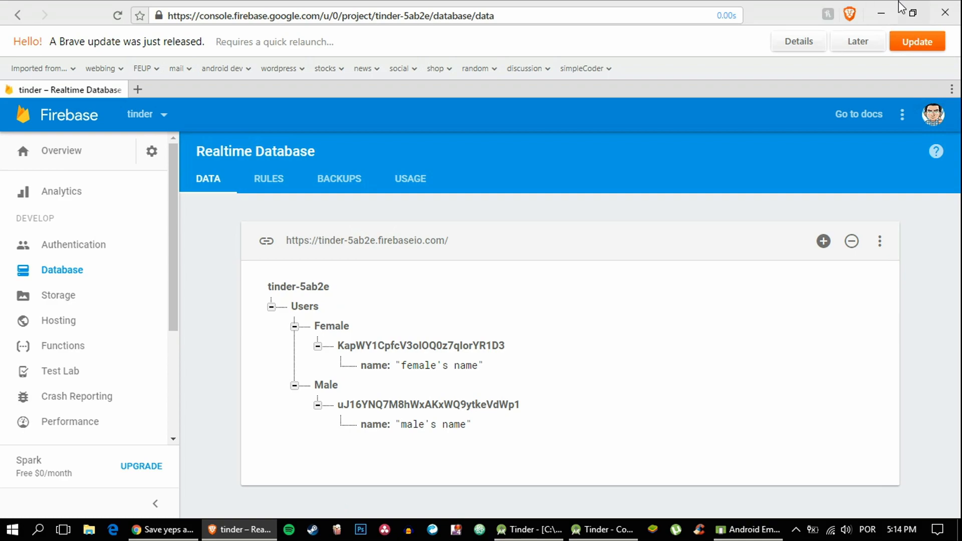
left_click(526, 530)
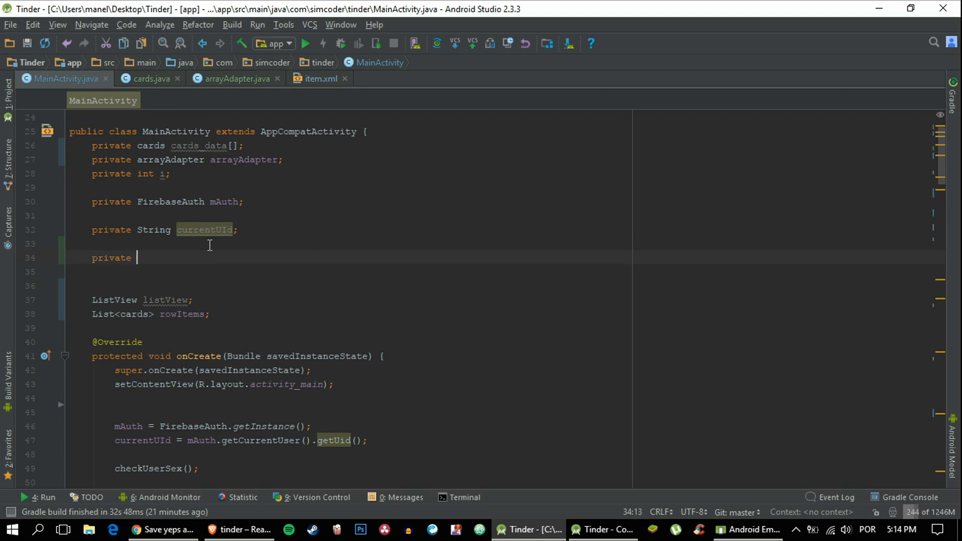
type("DatabaseReference")
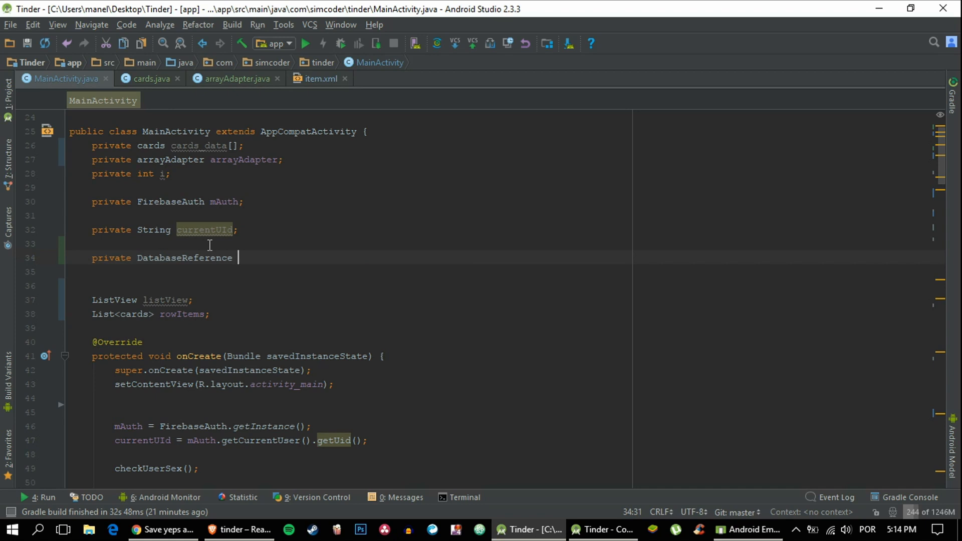
type("user")
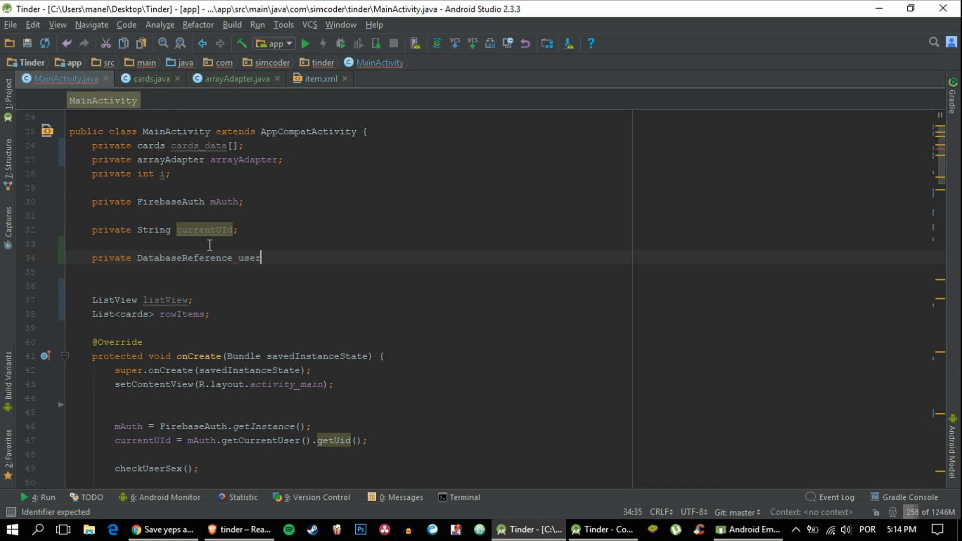
type("sD")
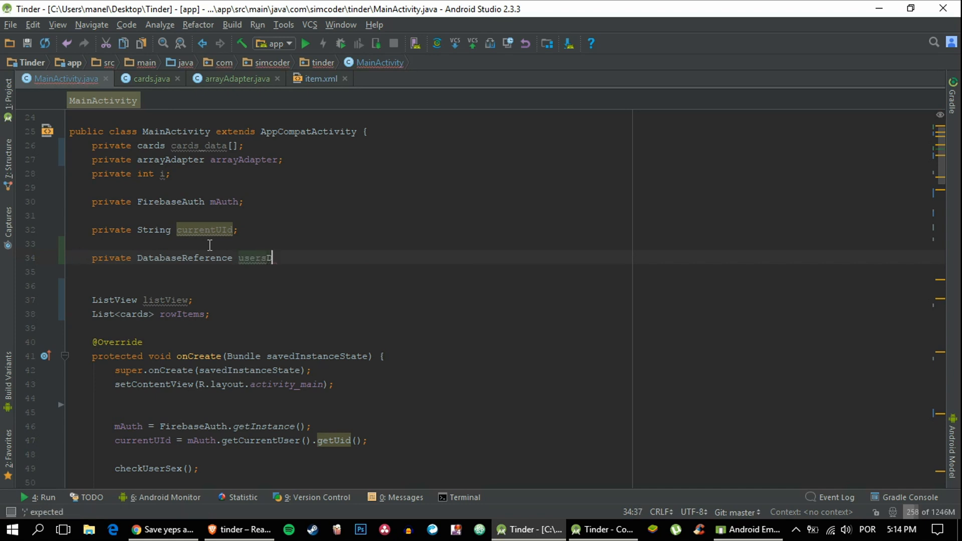
type("b;")
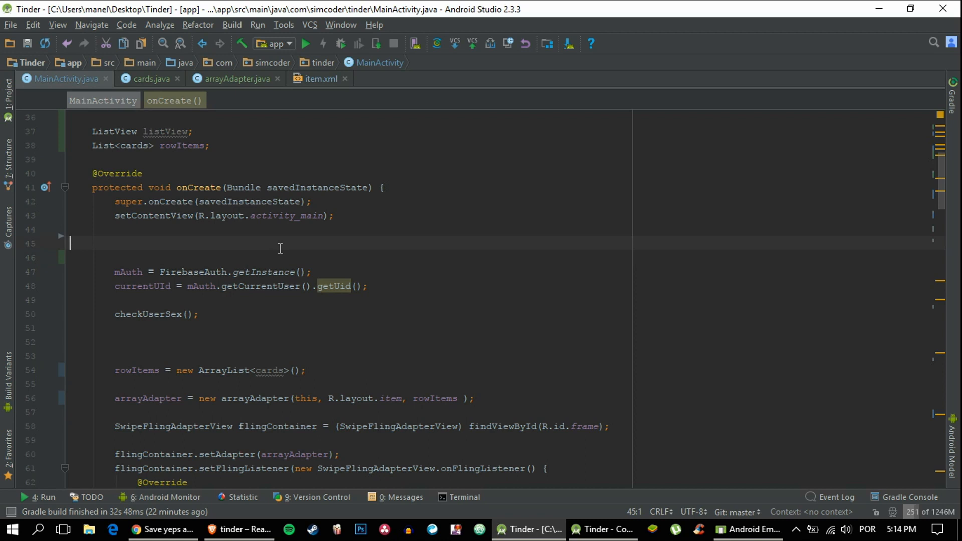
In onCreate, set usersDb to FirebaseDatabase.getInstance().getReference().child("Users").
type("usersDb")
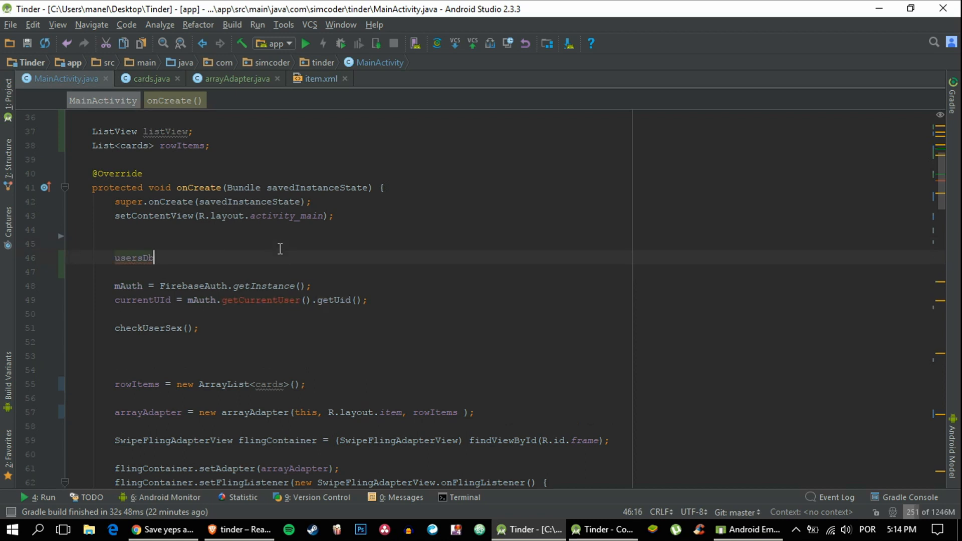
type("= FirebaseDatabase")
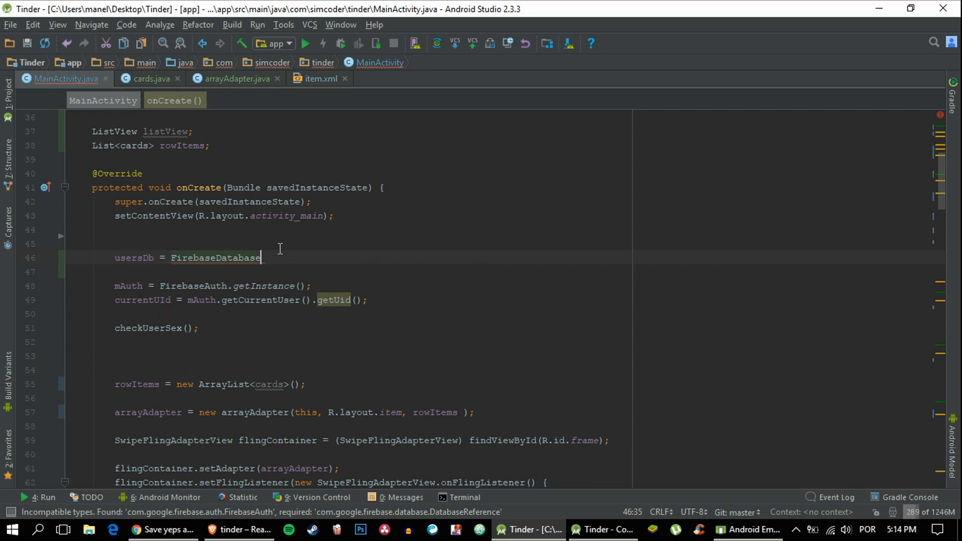
type(".getInstance().getReference(")
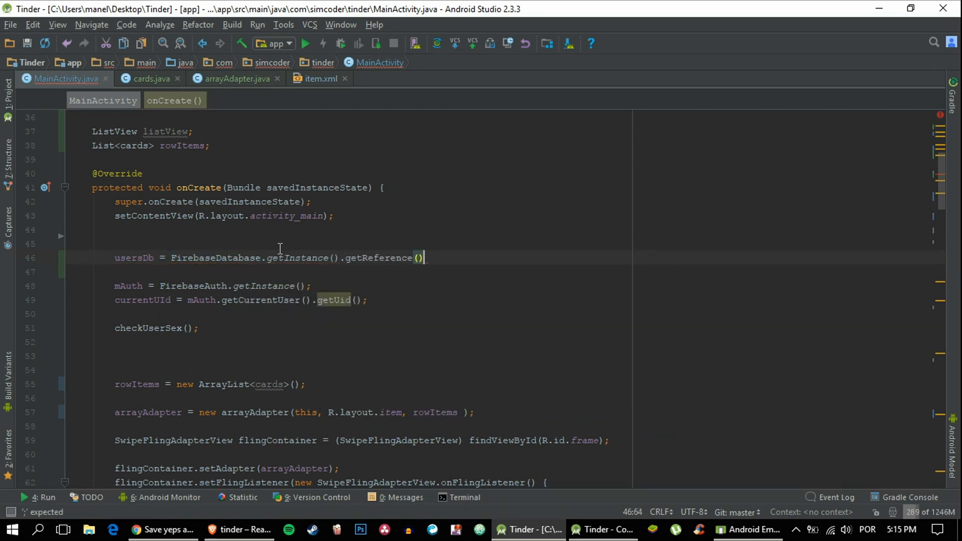
type(".child(")
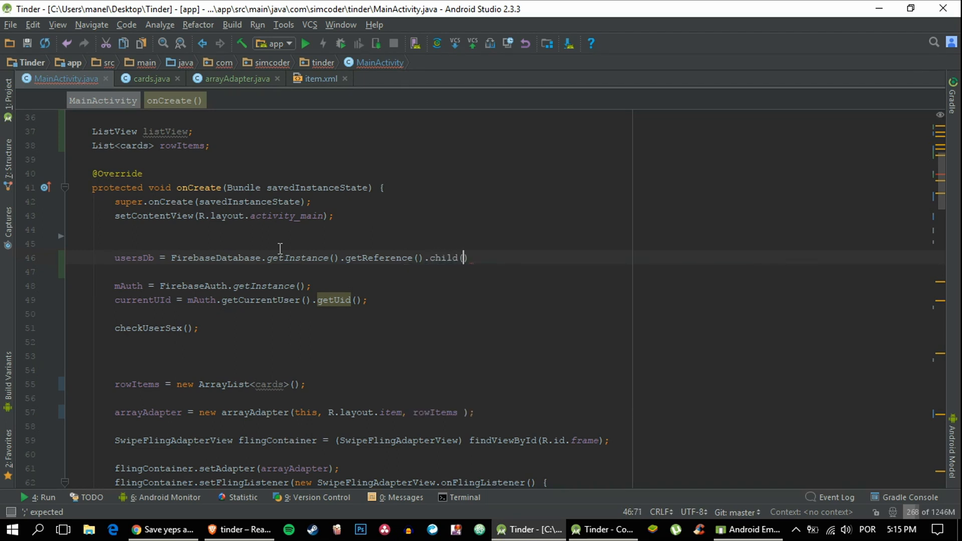
type("\"\"")
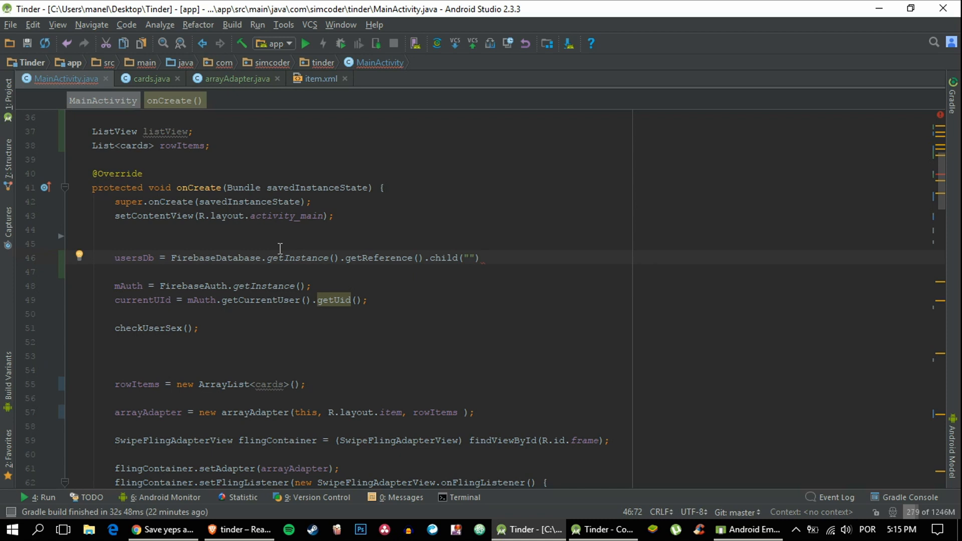
type("Us")
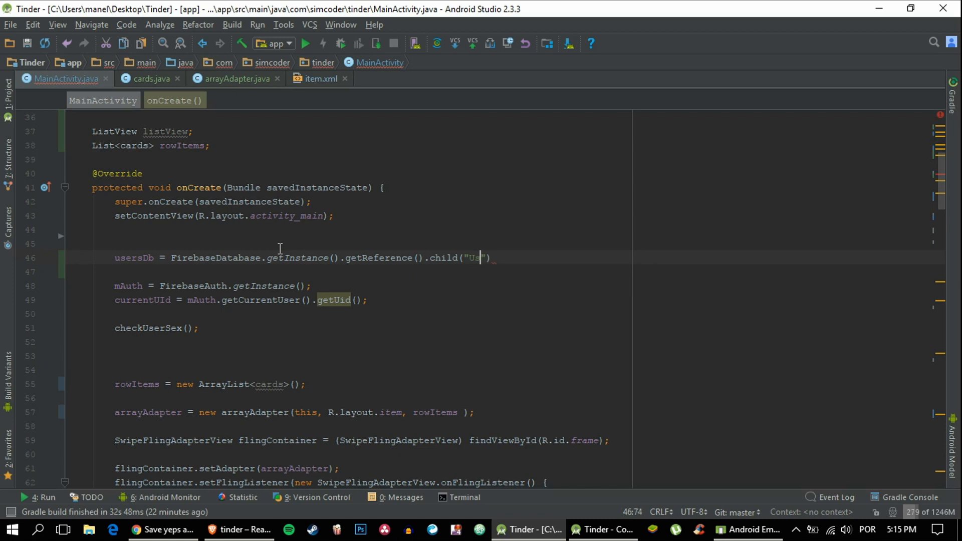
type("ers")
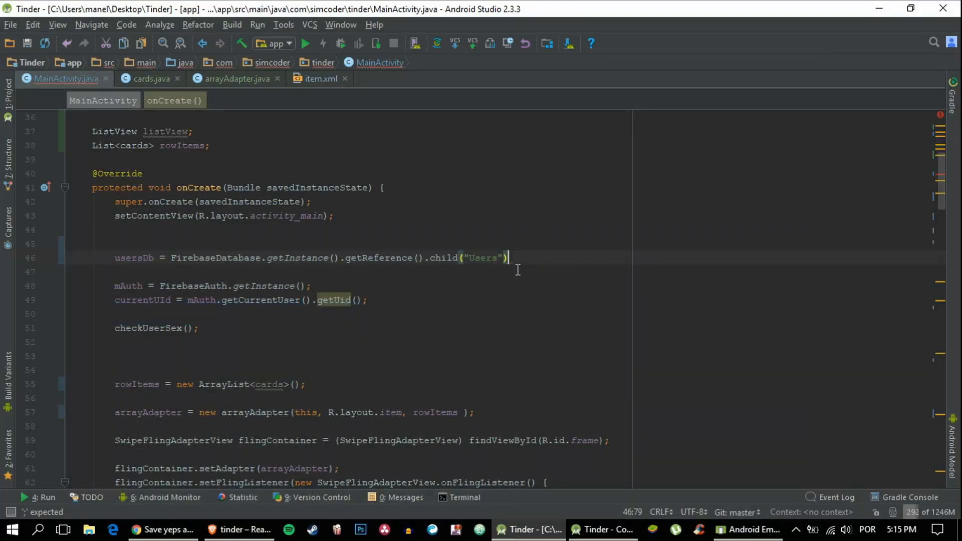
type(";")
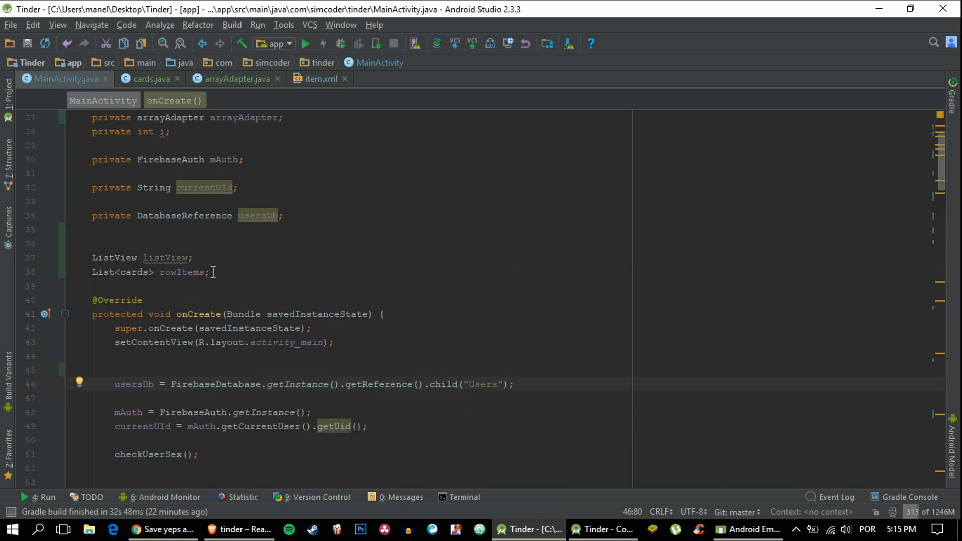
scroll("down", 3)
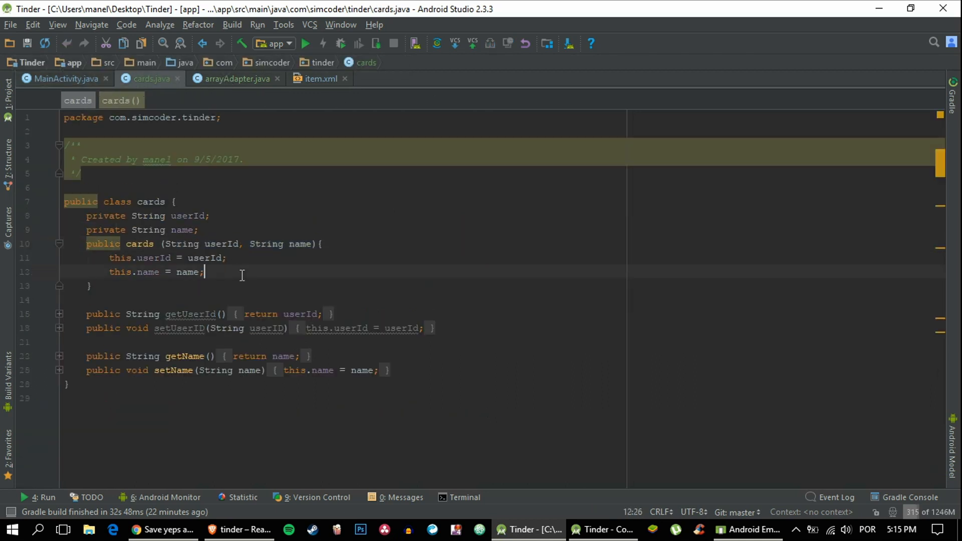
left_click(319, 79)
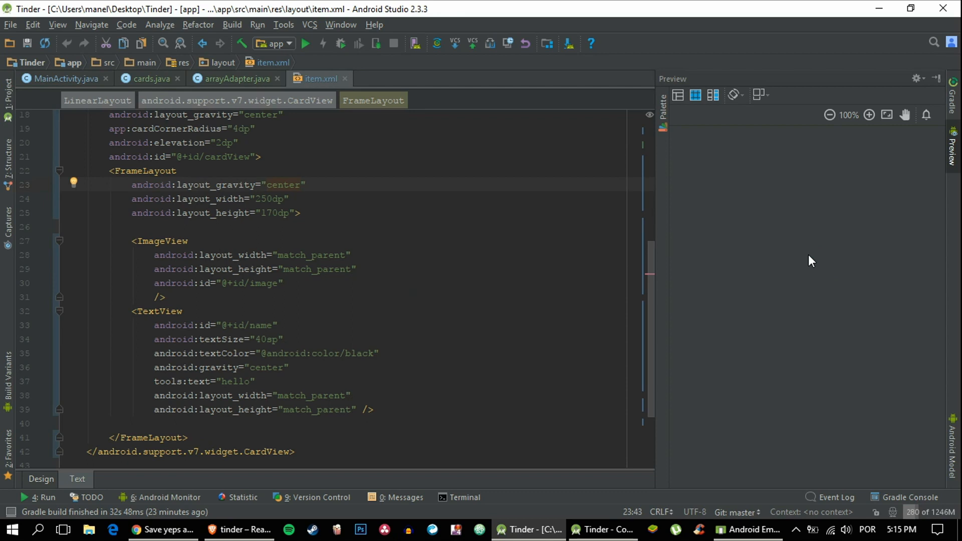
mouse_move(833, 193)
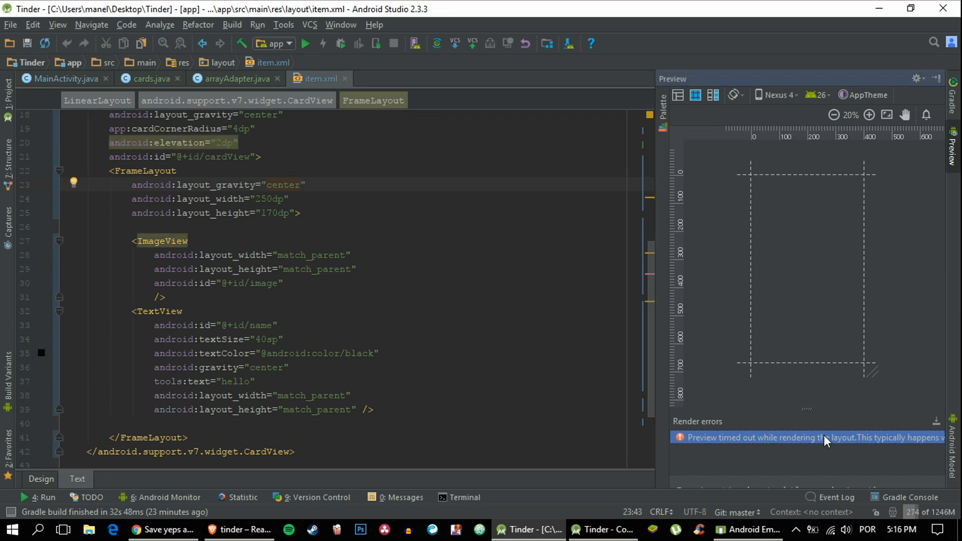
mouse_move(324, 160)
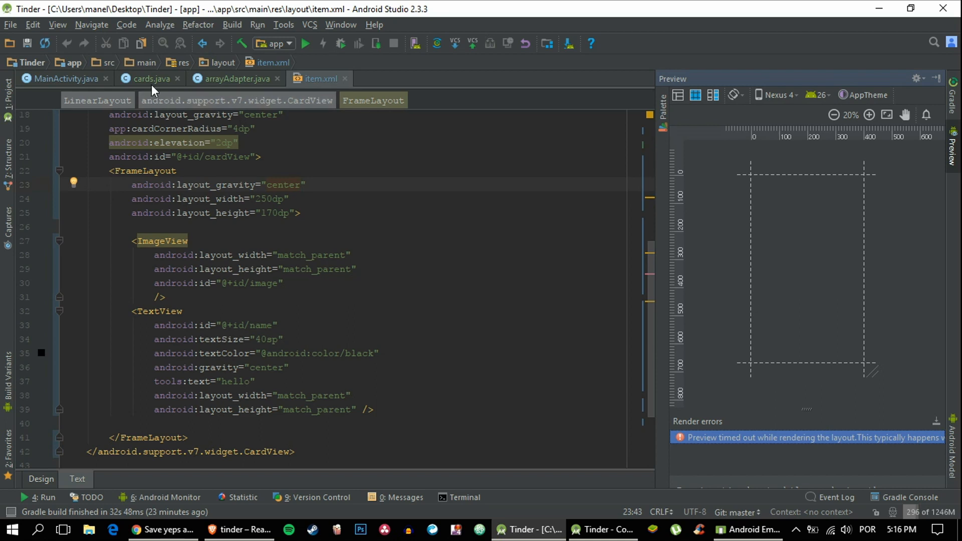
left_click(147, 79)
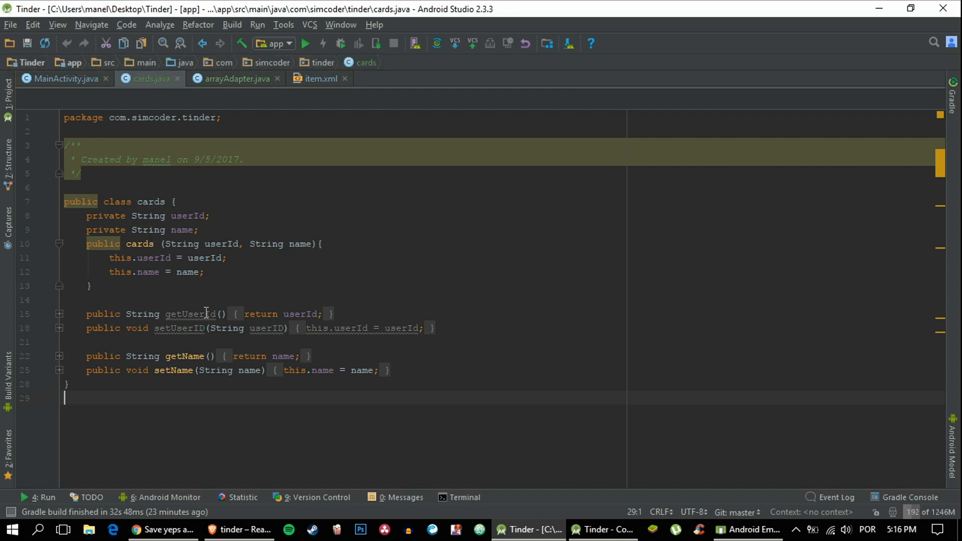
mouse_move(61, 80)
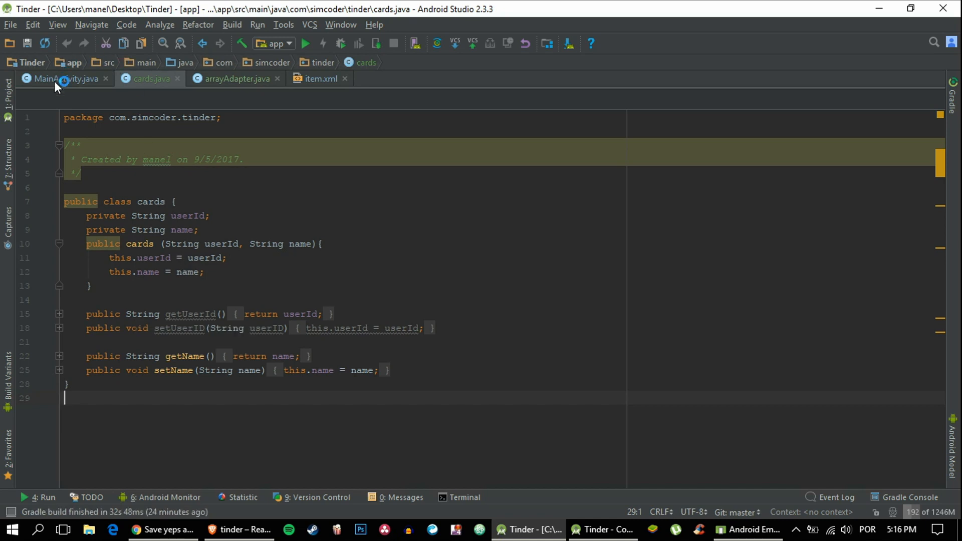
In MainActivity's onLeftCardExit, add cards obj = (cards) dataObject;.
left_click(61, 78)
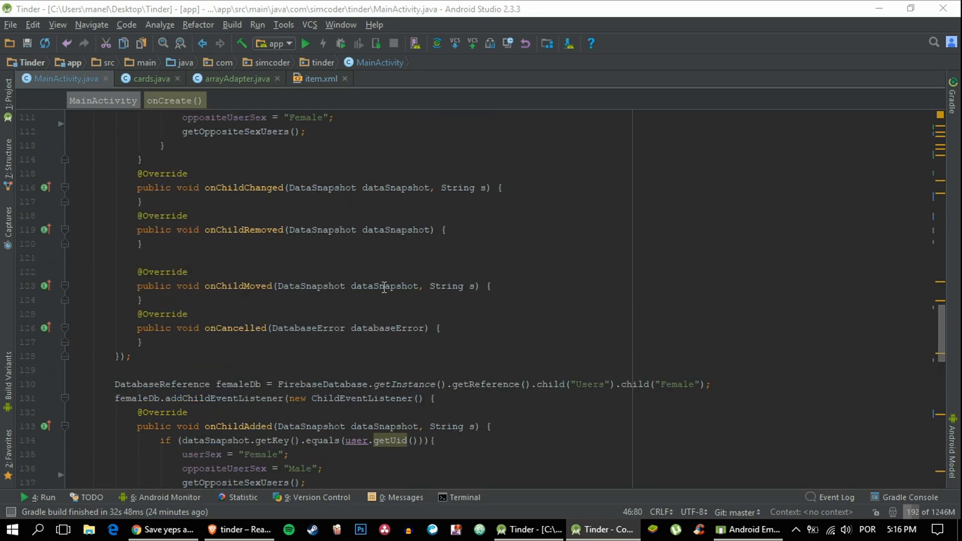
scroll("up", 3)
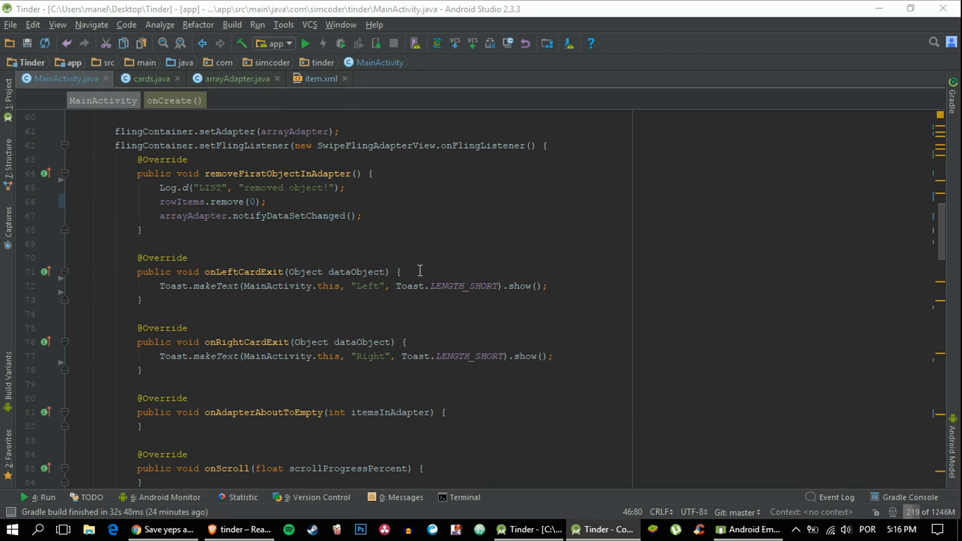
left_click(415, 271)
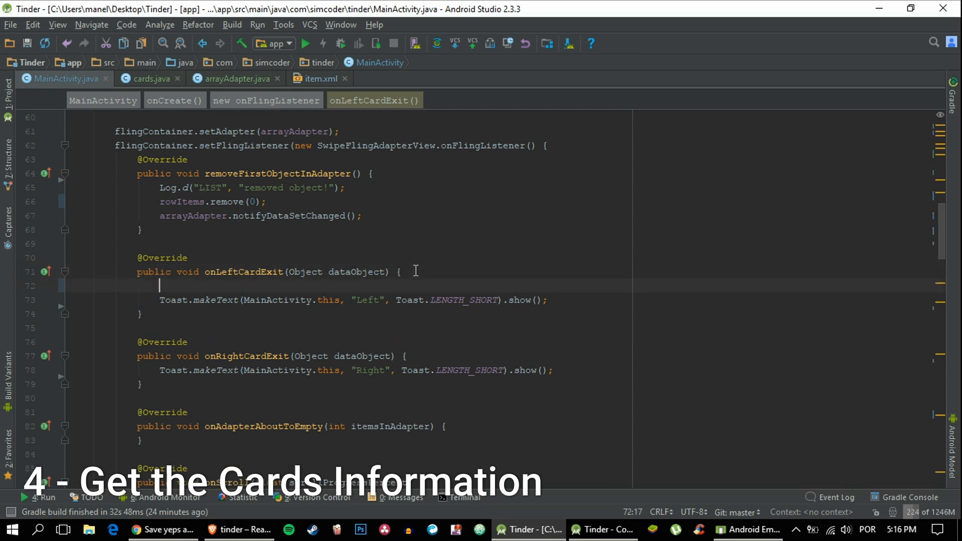
key("enter")
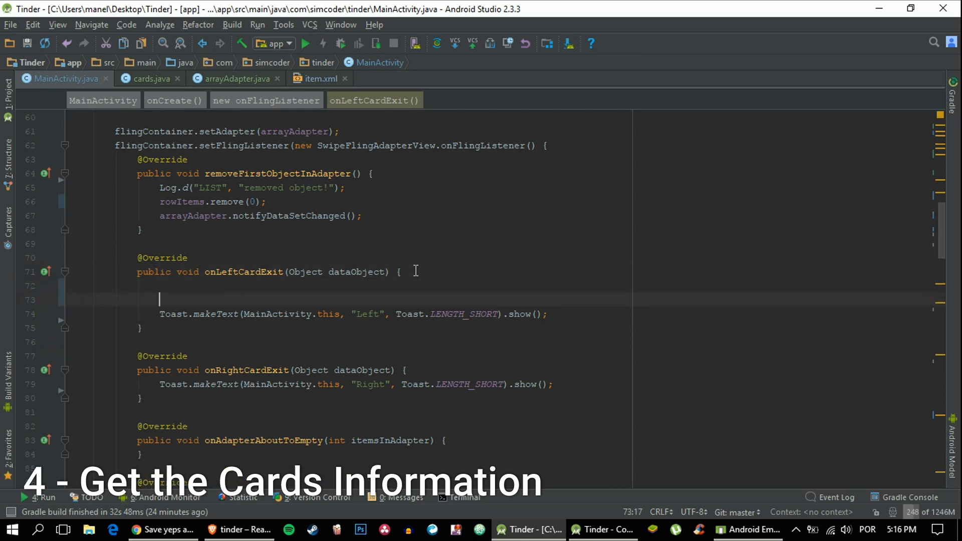
type("cards")
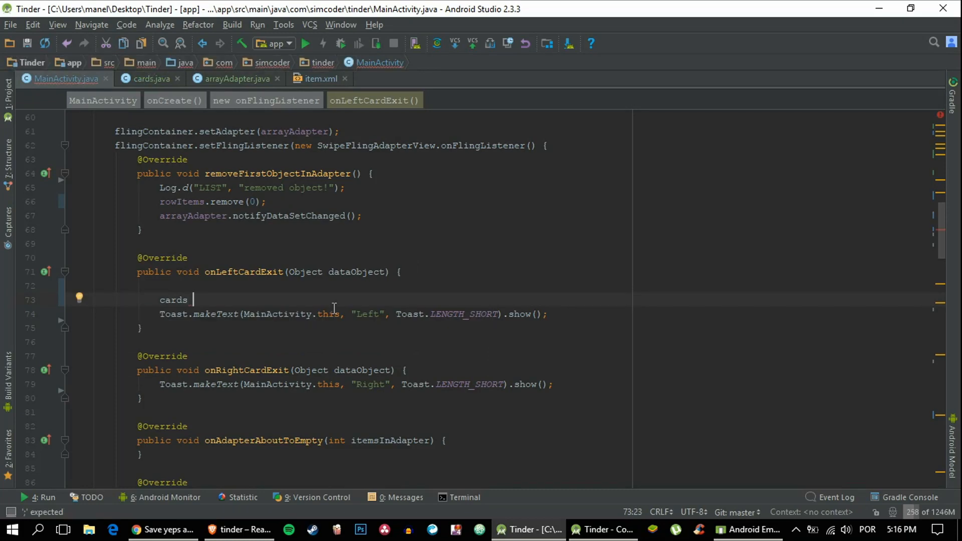
type("obj =")
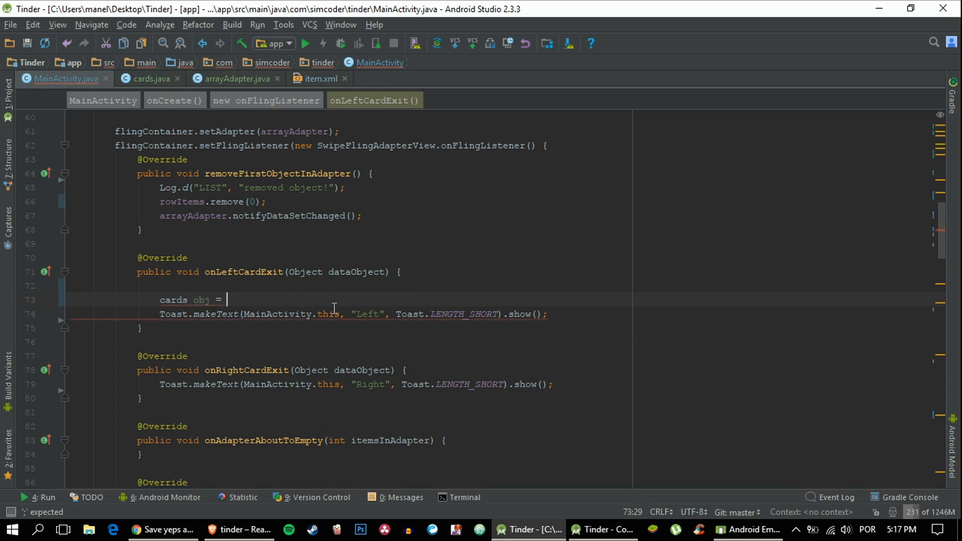
type("()")
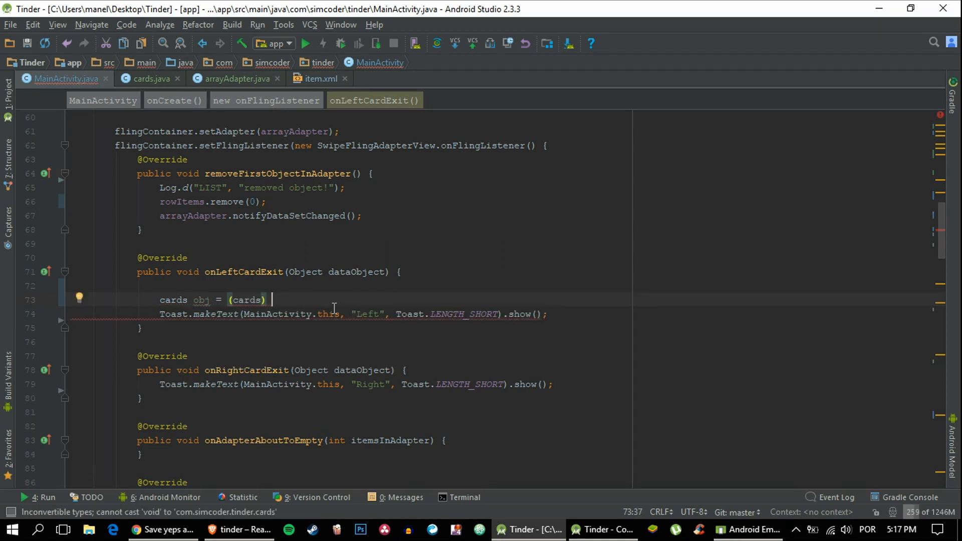
type("dataObject")
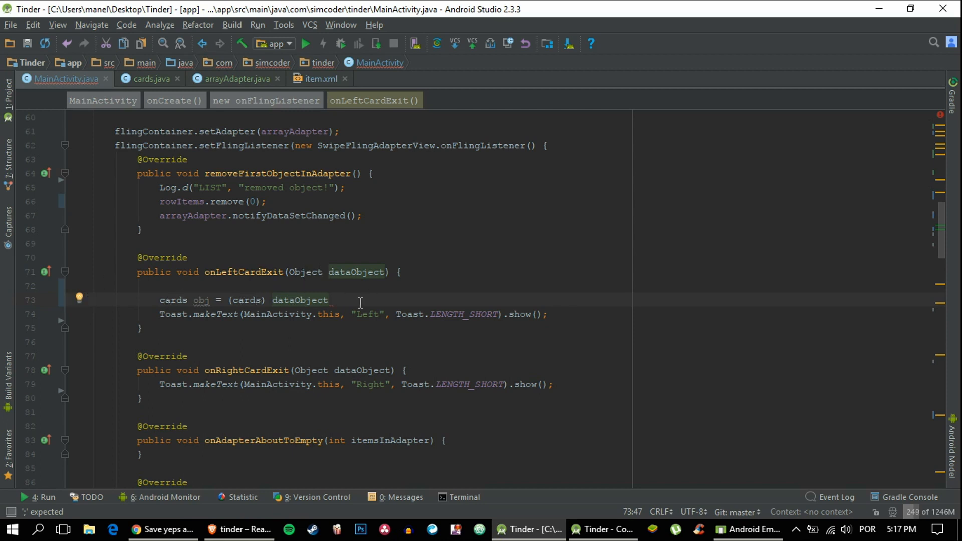
type(";")
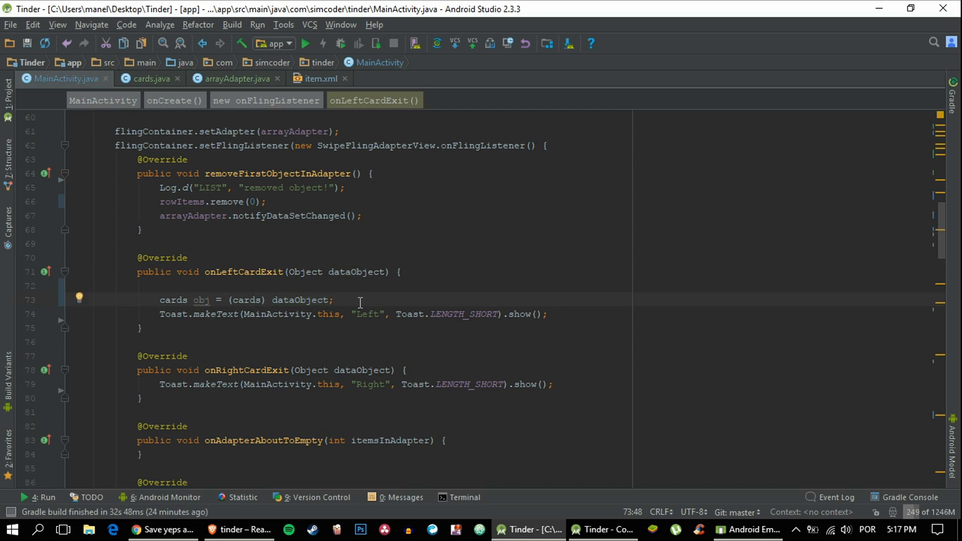
On a new line, begin String userId = obj.
key("enter")
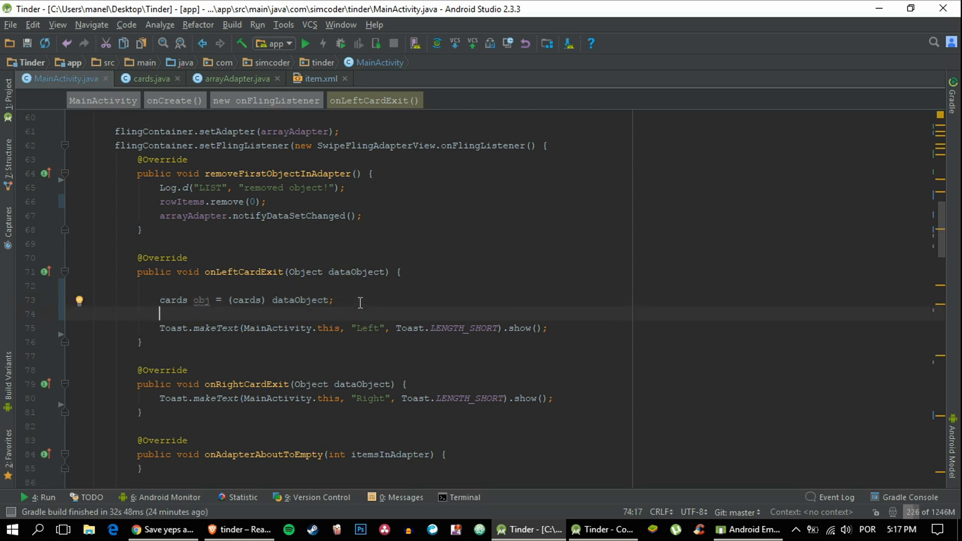
type("Strings")
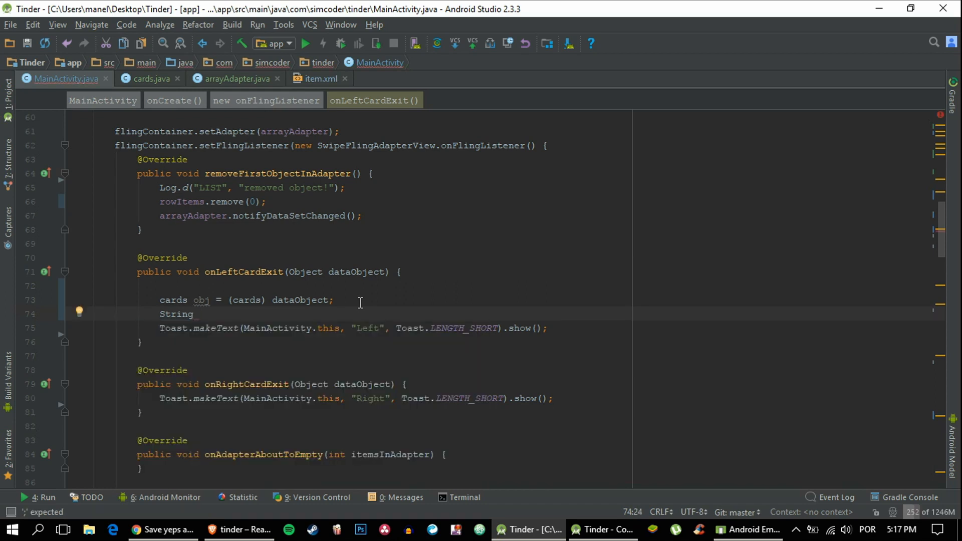
type("userId =")
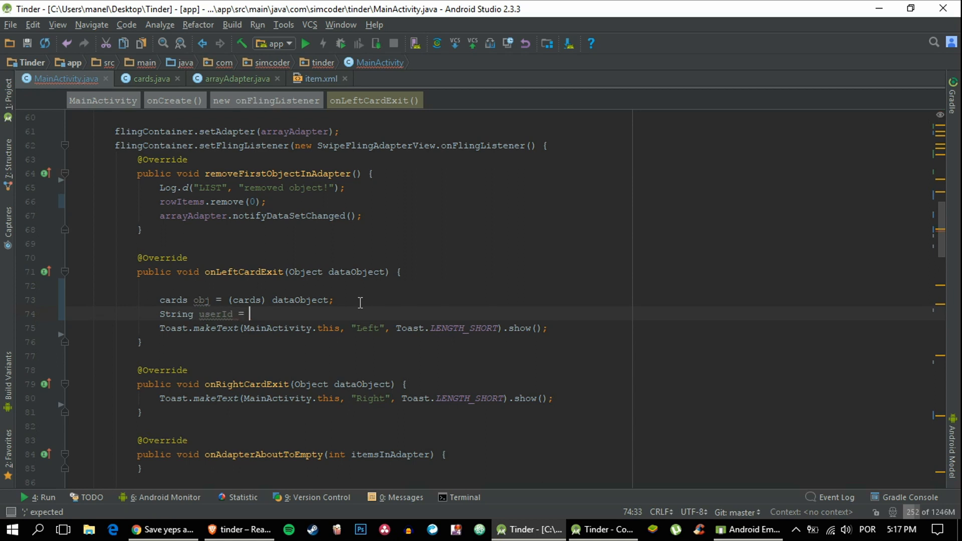
type("ob")
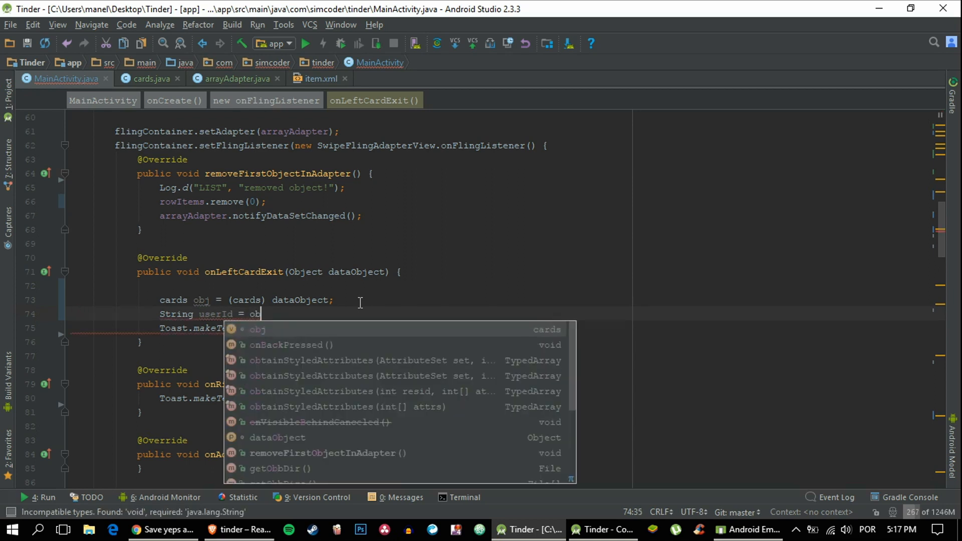
type(".")
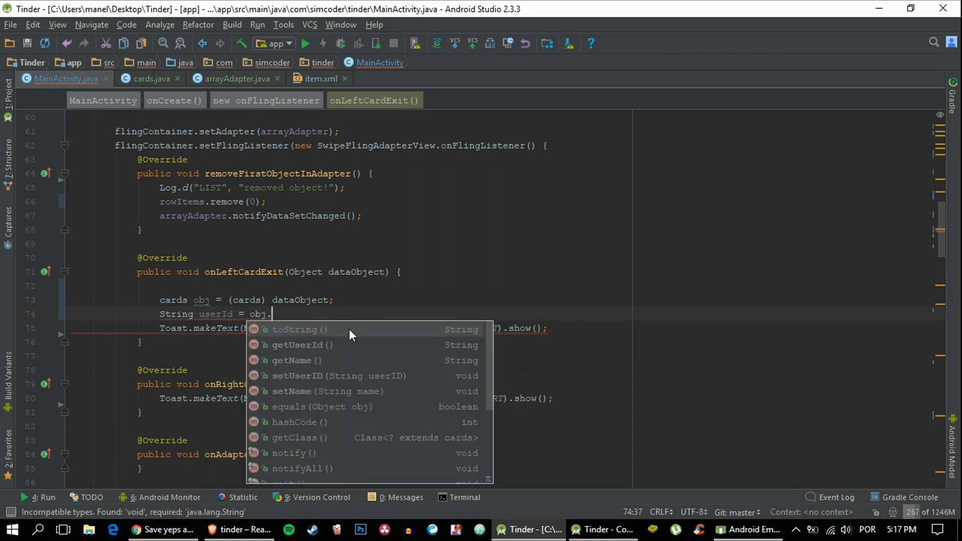
mouse_move(331, 357)
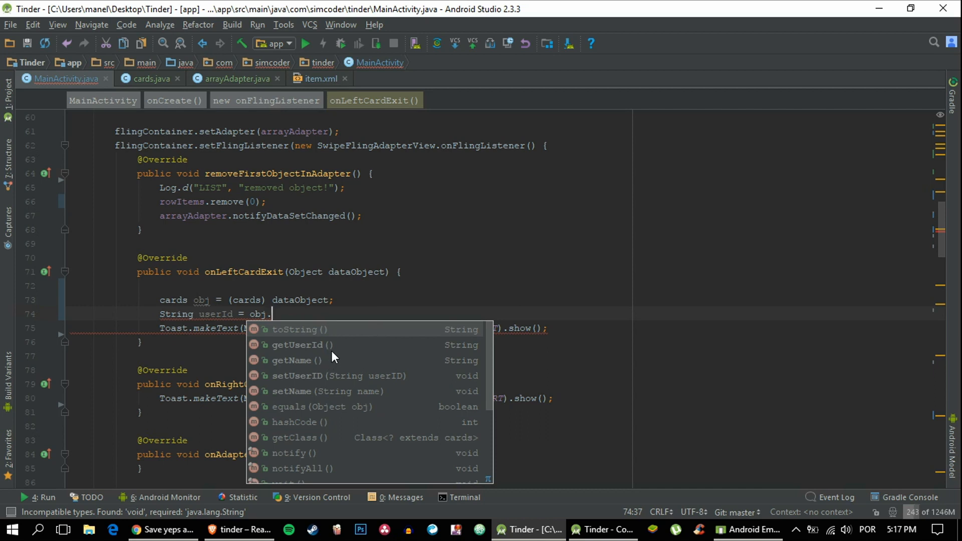
mouse_move(147, 89)
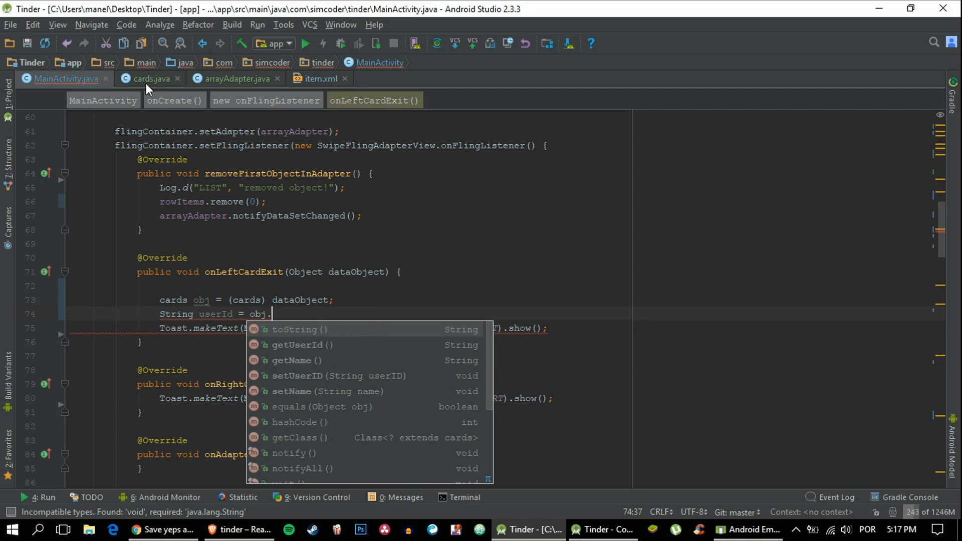
left_click(150, 79)
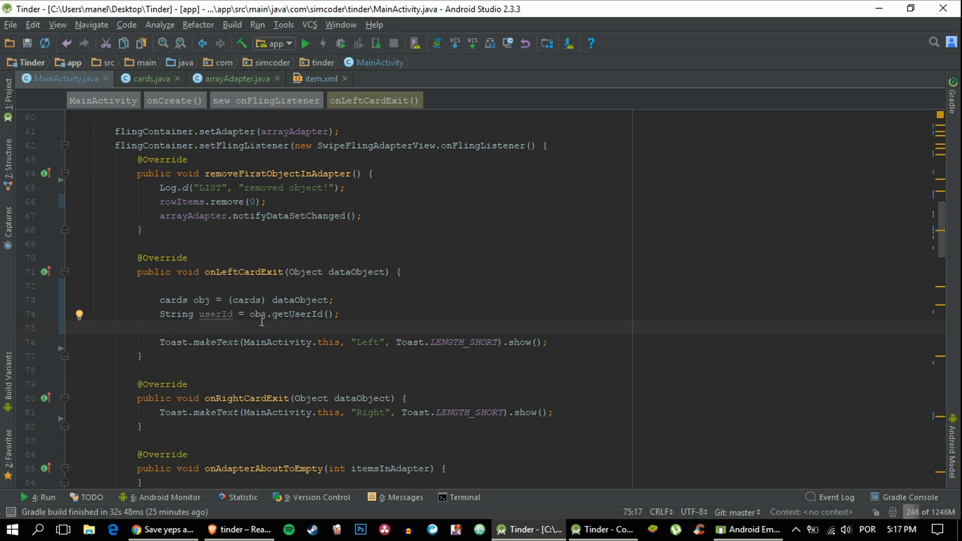
mouse_move(38, 306)
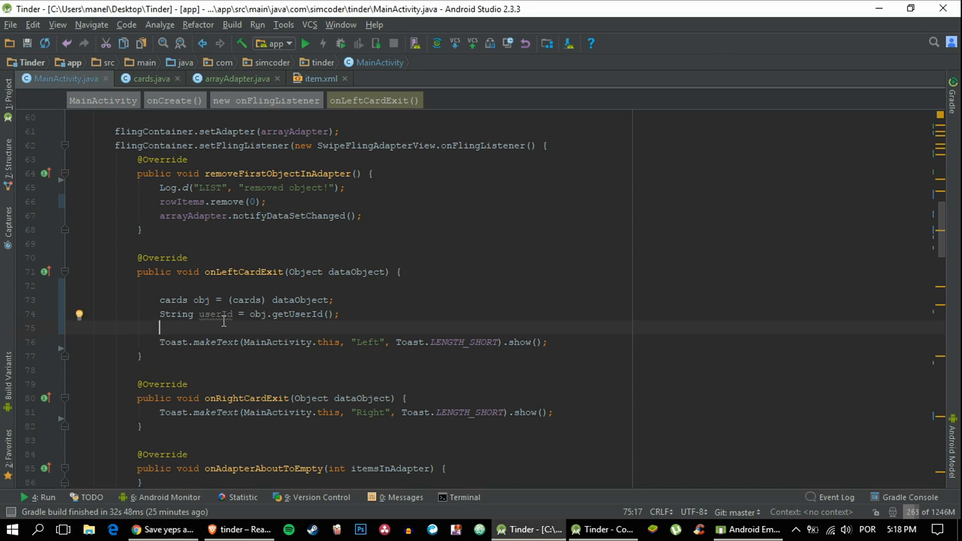
mouse_move(221, 314)
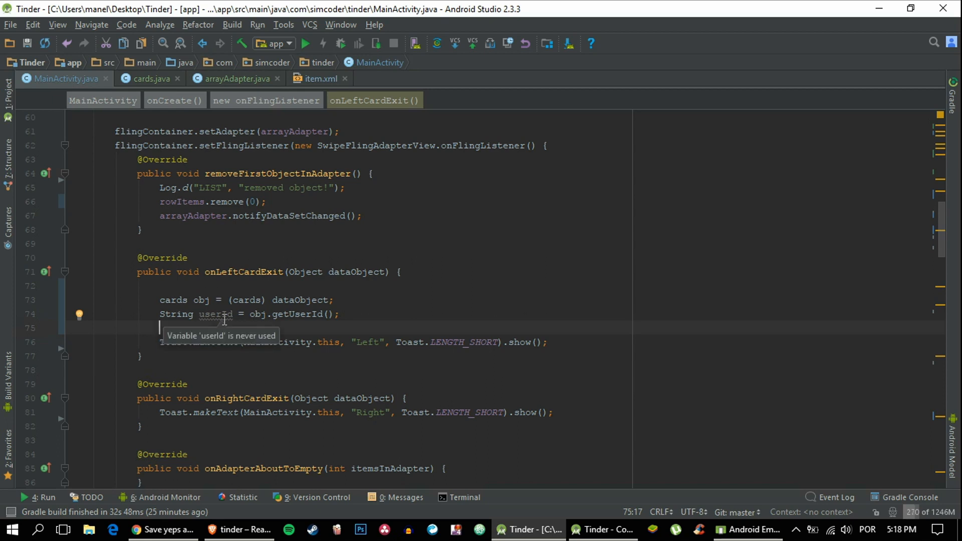
mouse_move(232, 275)
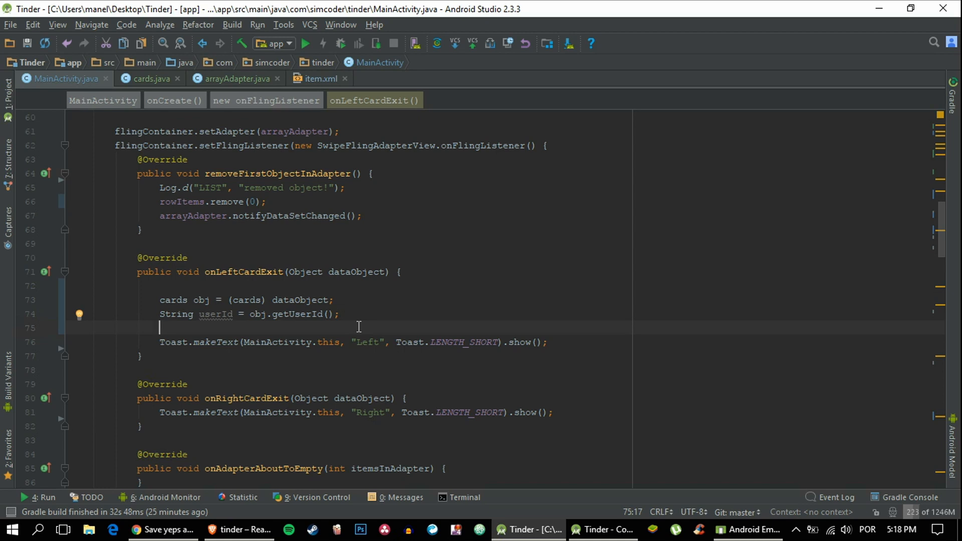
Start a new line referencing usersDb below the userId assignment.
type("usersDb")
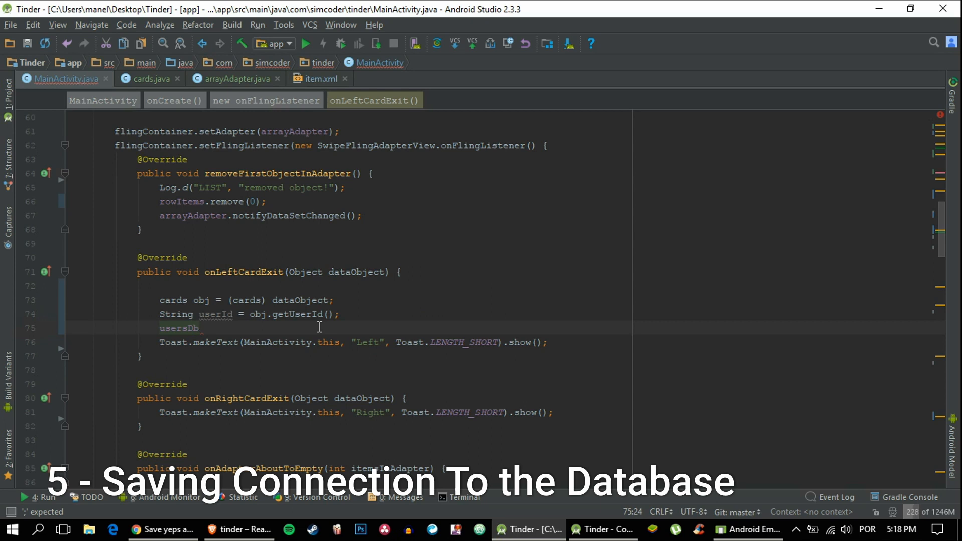
Extend the line to usersDb.child( with the cursor inside the empty call.
type(".")
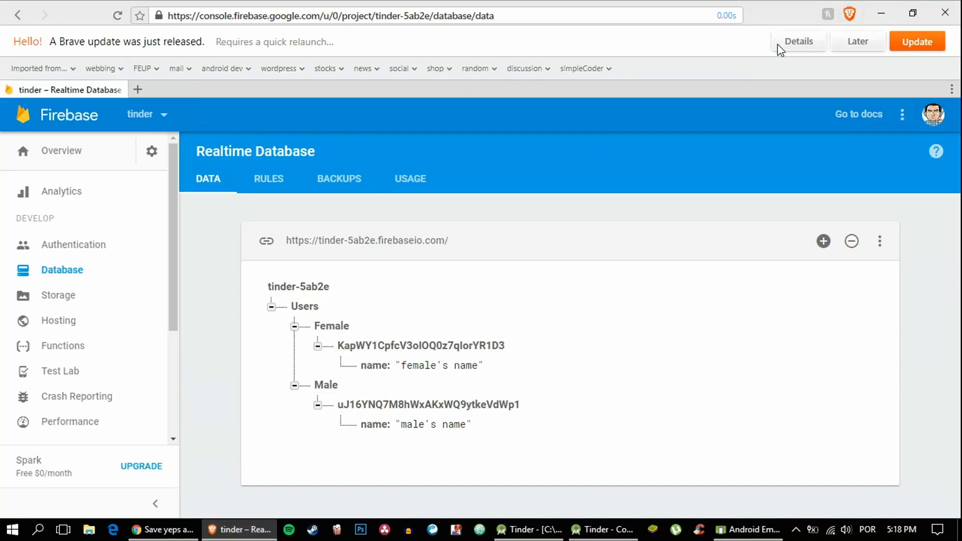
left_click(526, 529)
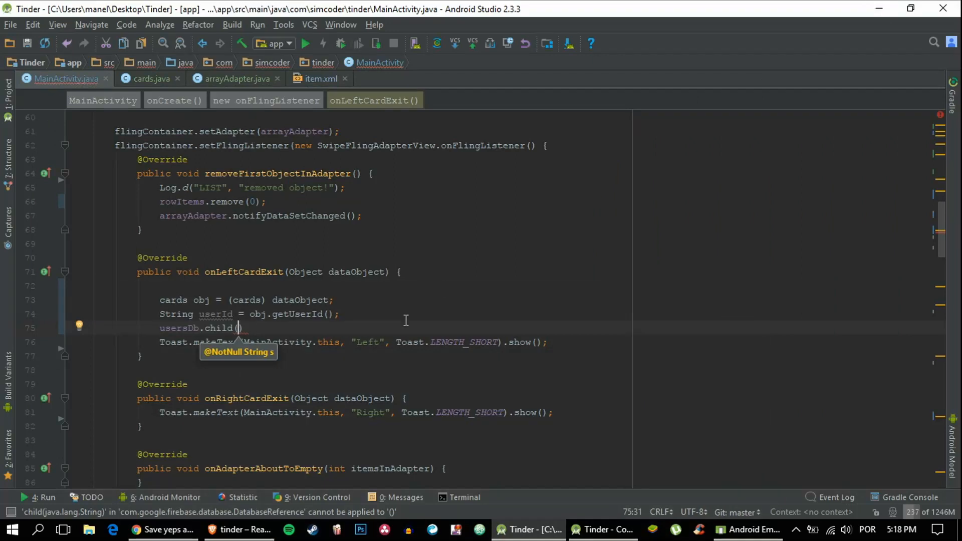
scroll("down", 3)
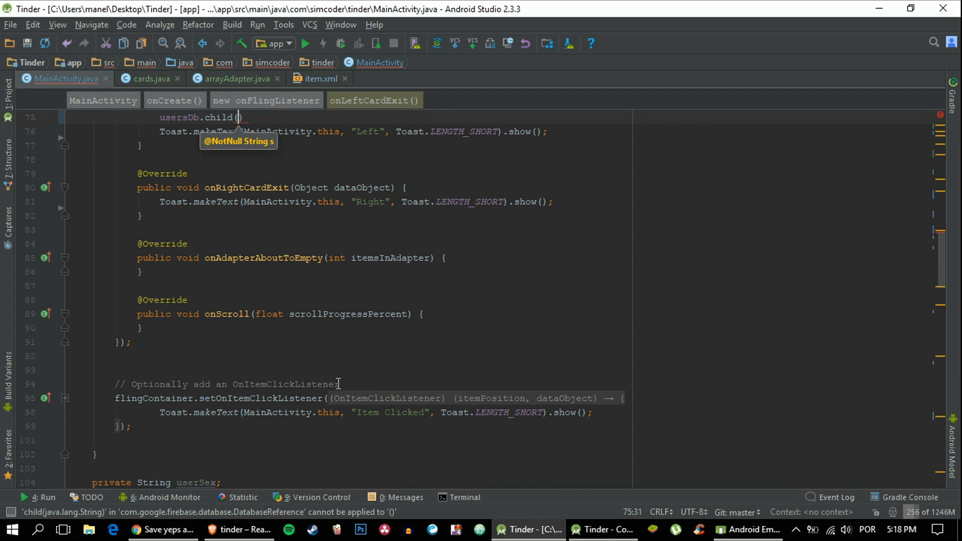
scroll("down", 3)
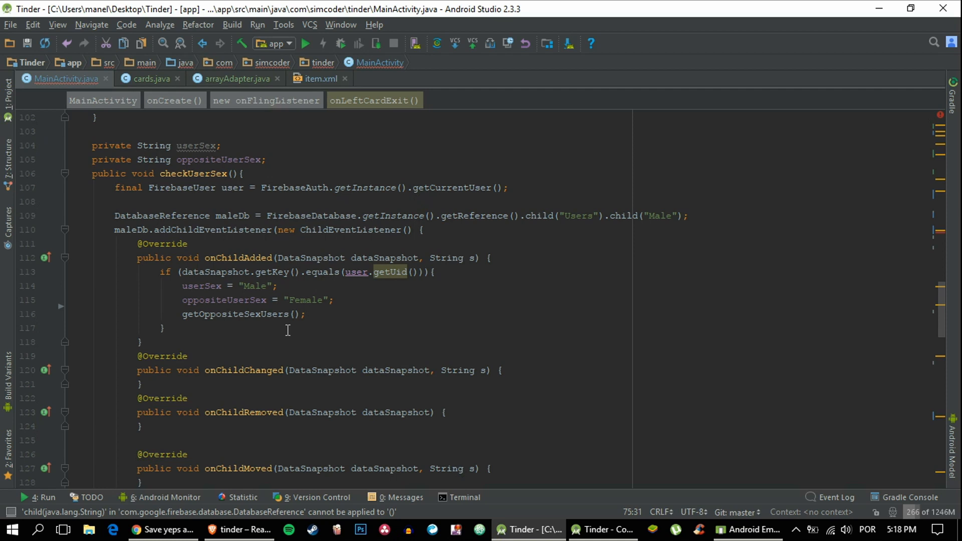
mouse_move(240, 300)
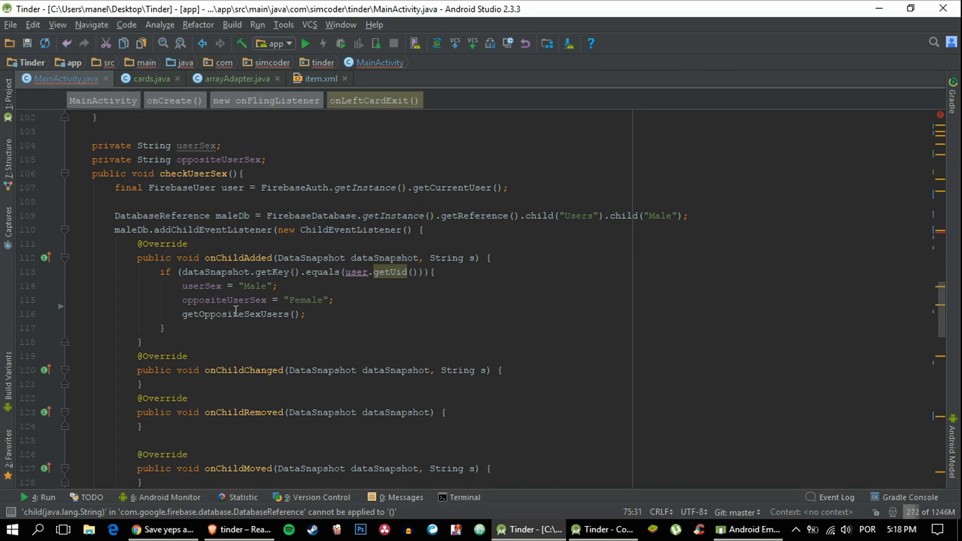
double_click(223, 385)
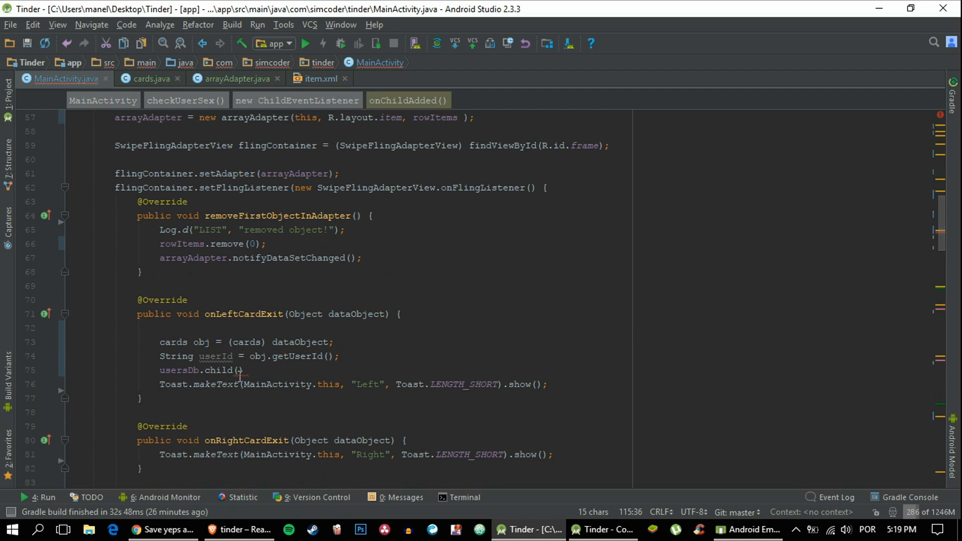
Chain child(oppositeUserSex), child(userId) and child("connections") onto usersDb.
type("oppositeUserSex")
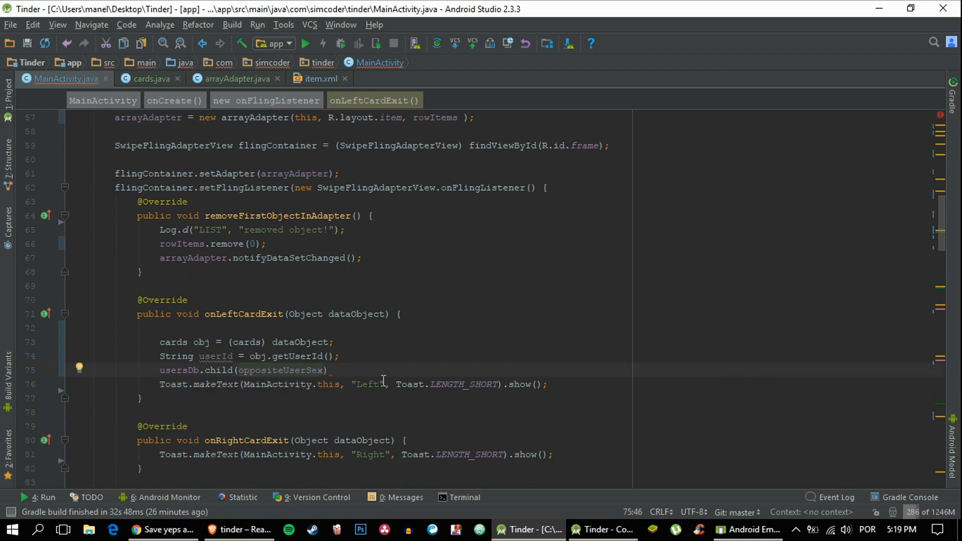
type(".child(")
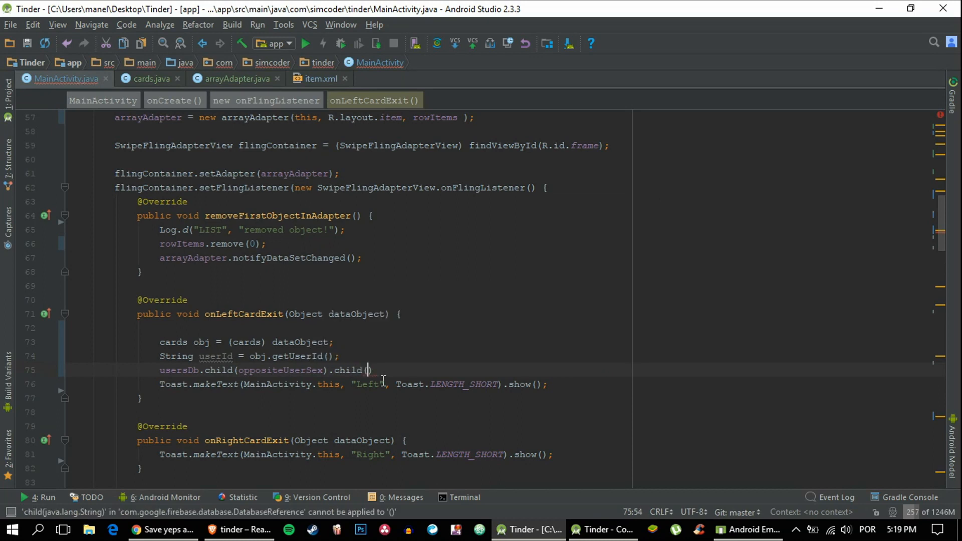
type("userId")
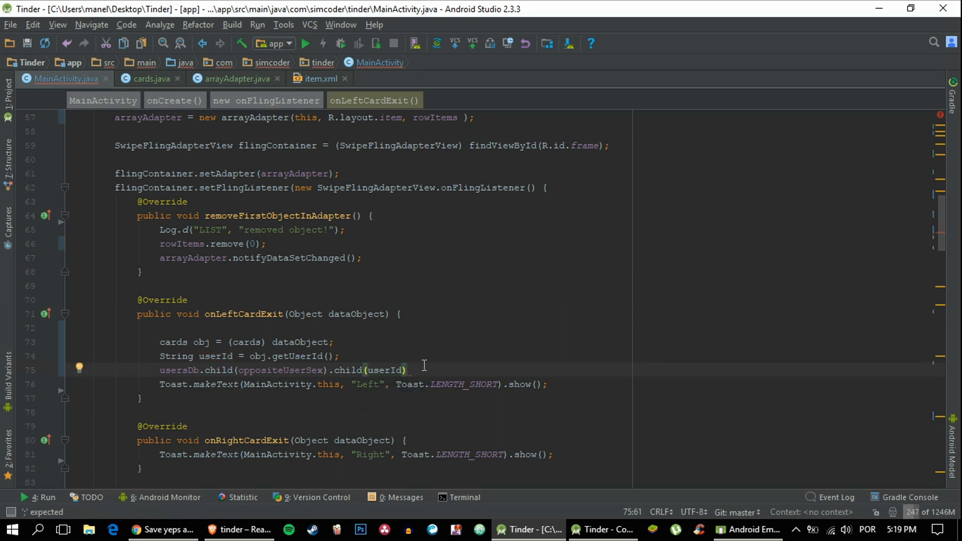
type(".child()")
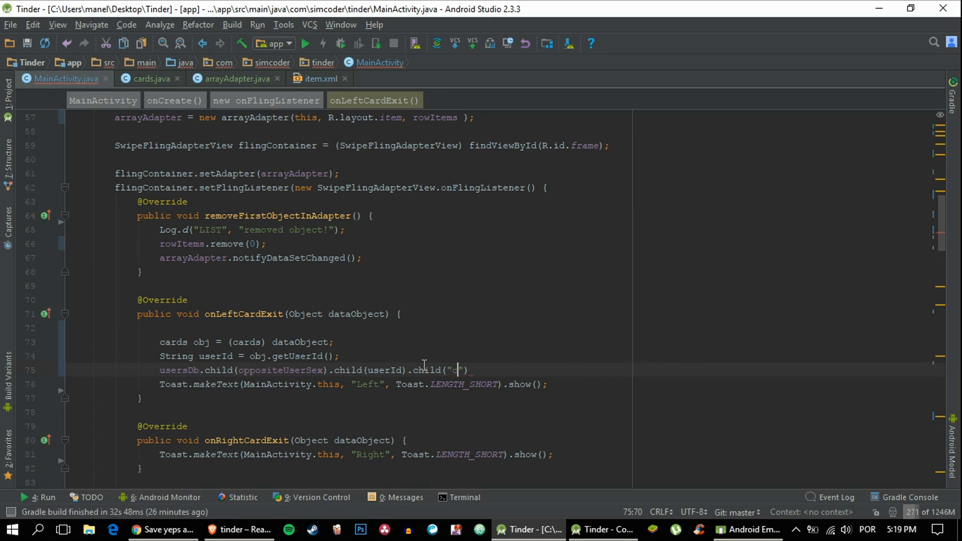
type("onnections")
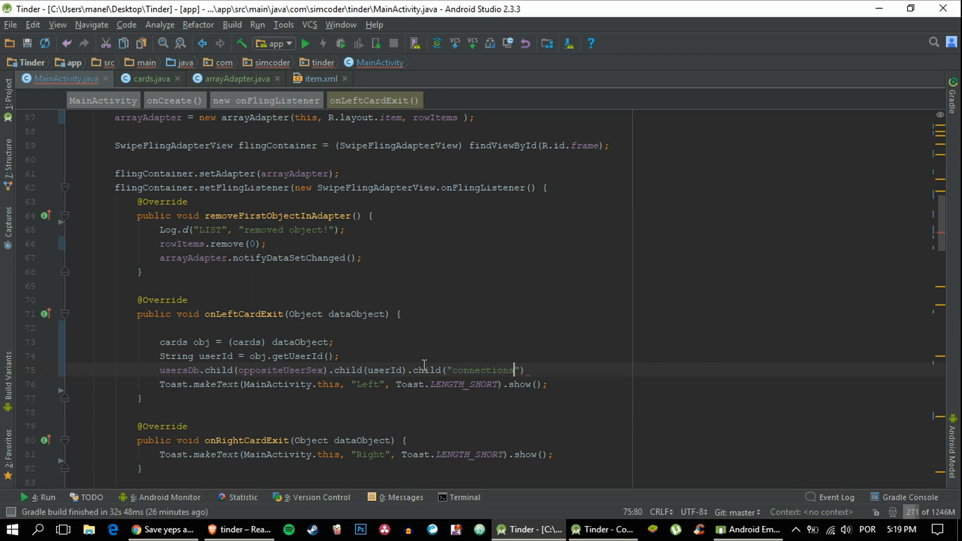
type(".")
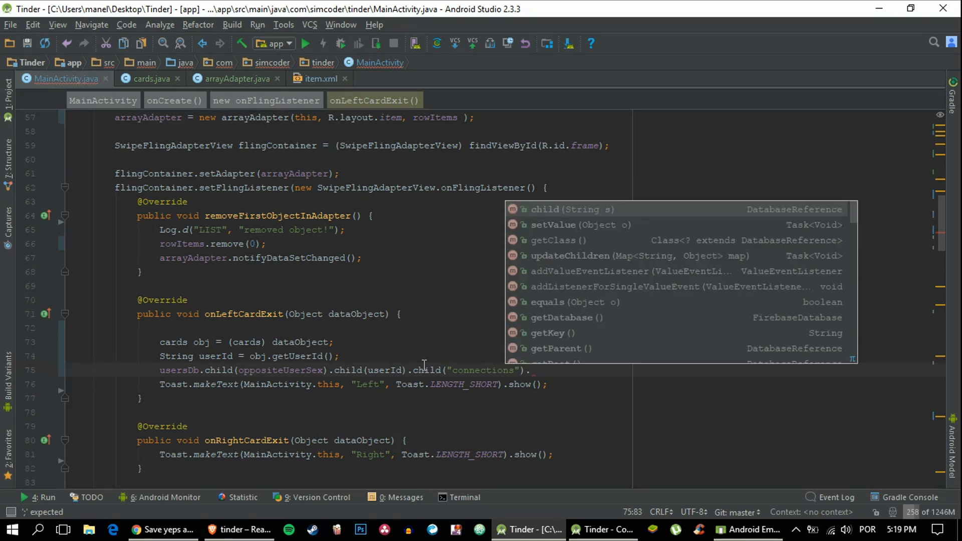
Finish the line with .child("nope").child(currentUId).setValue(true);.
type(".child(\"nope")
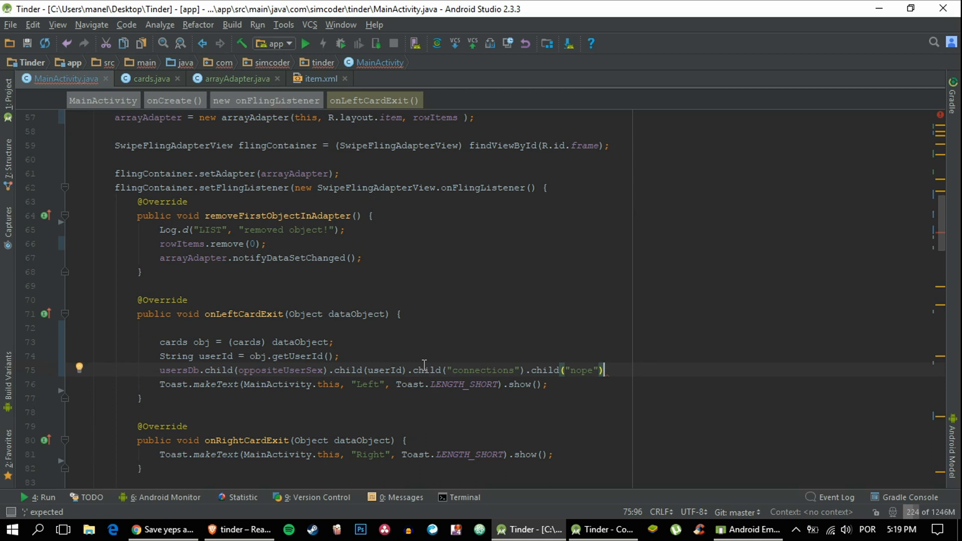
type(".")
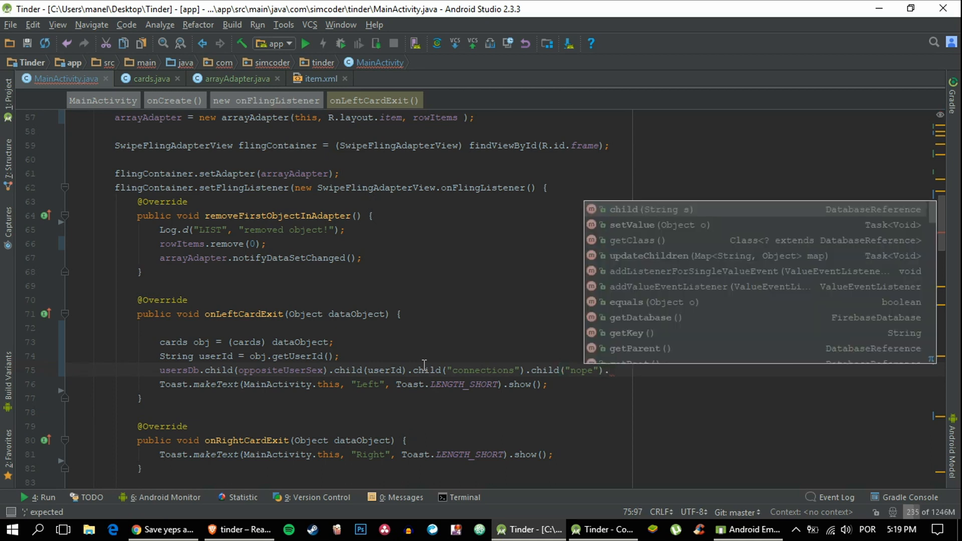
type(".child")
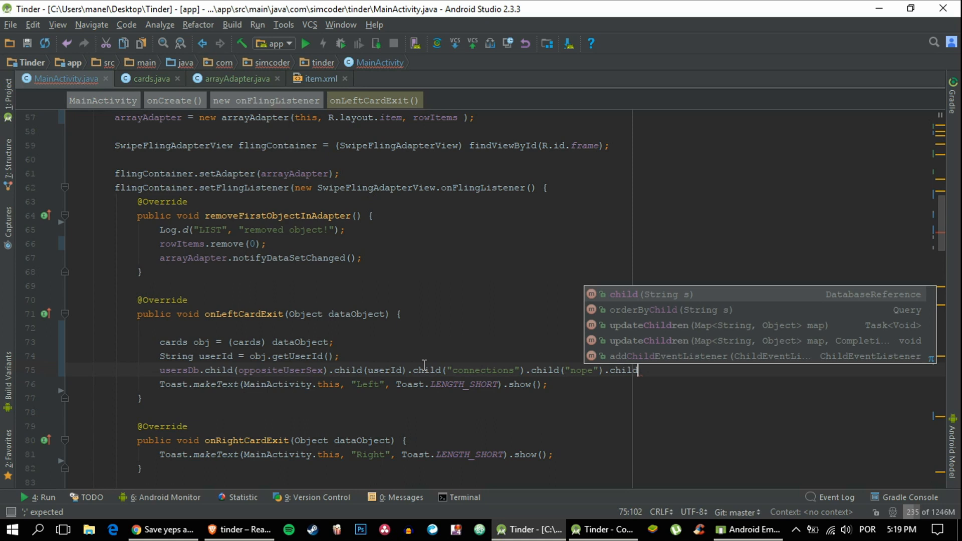
type("()")
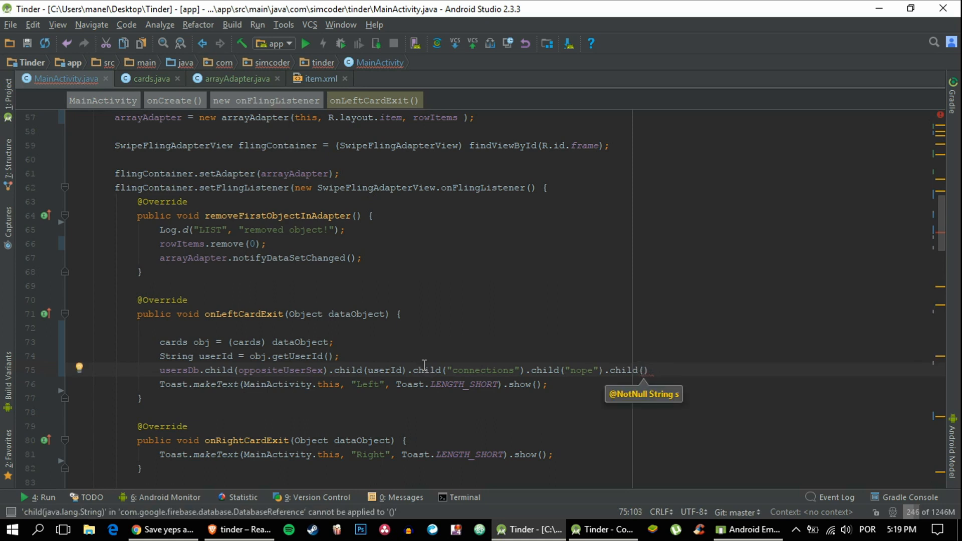
type("c")
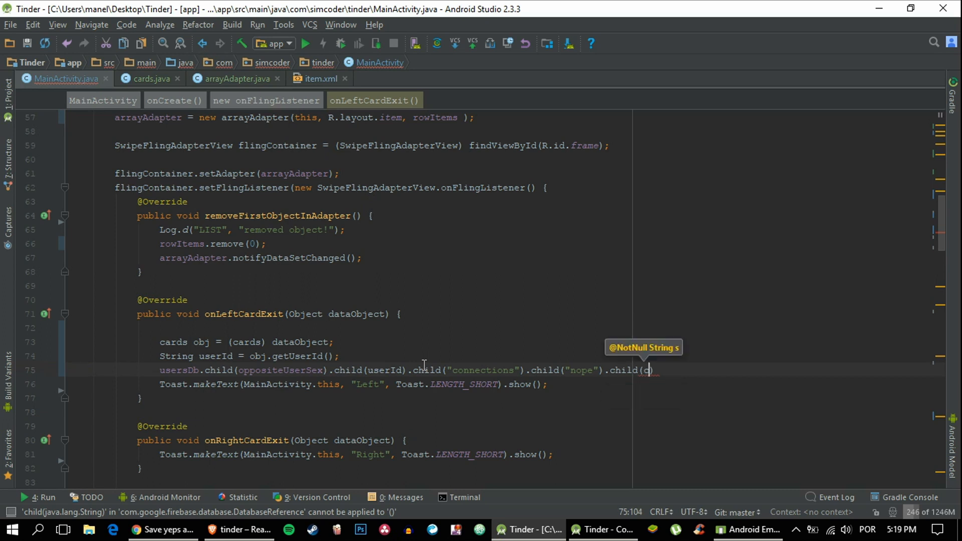
type("urrentUId")
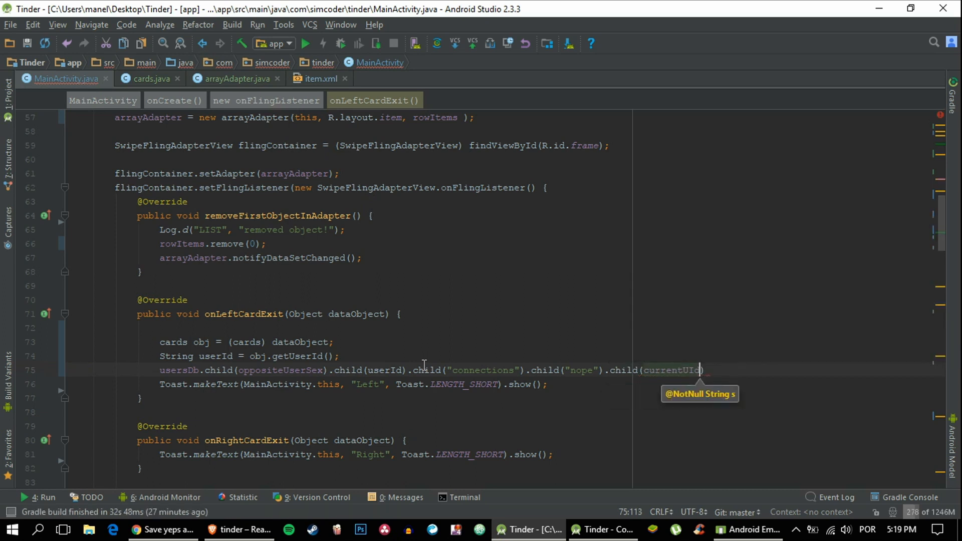
scroll("up", 3)
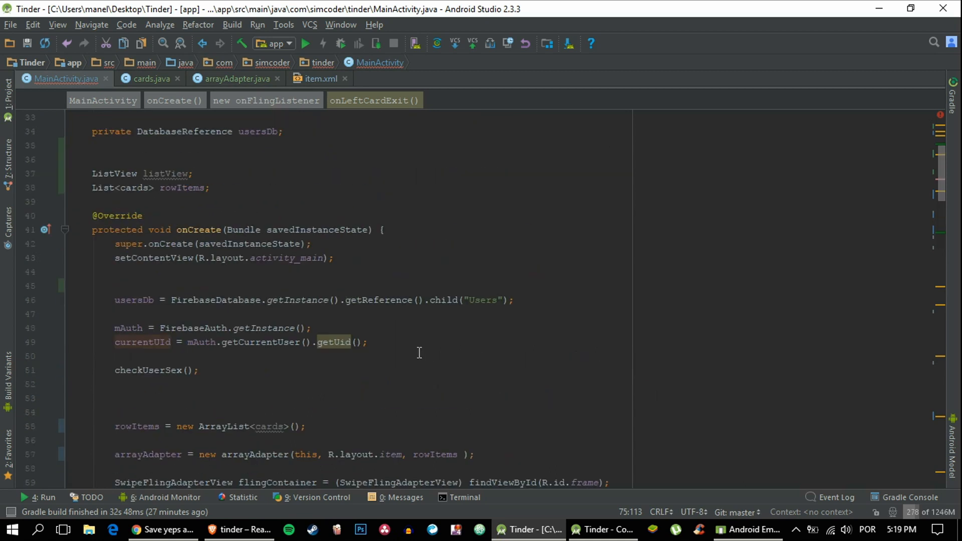
scroll("down", 3)
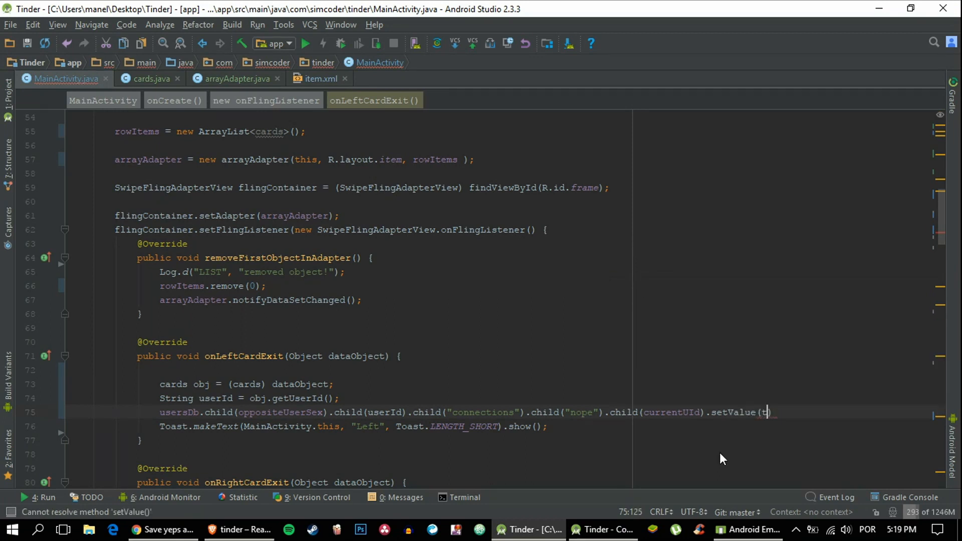
type("true")
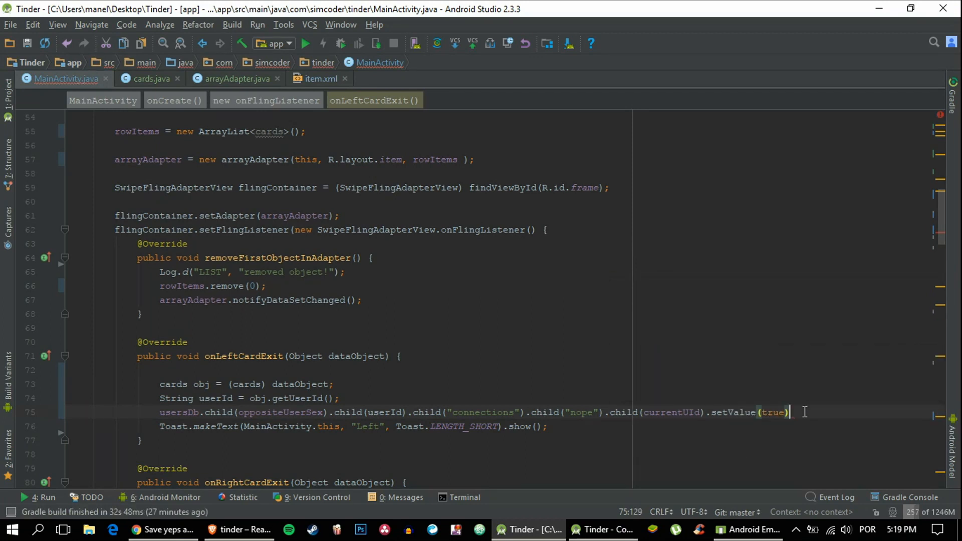
type(";")
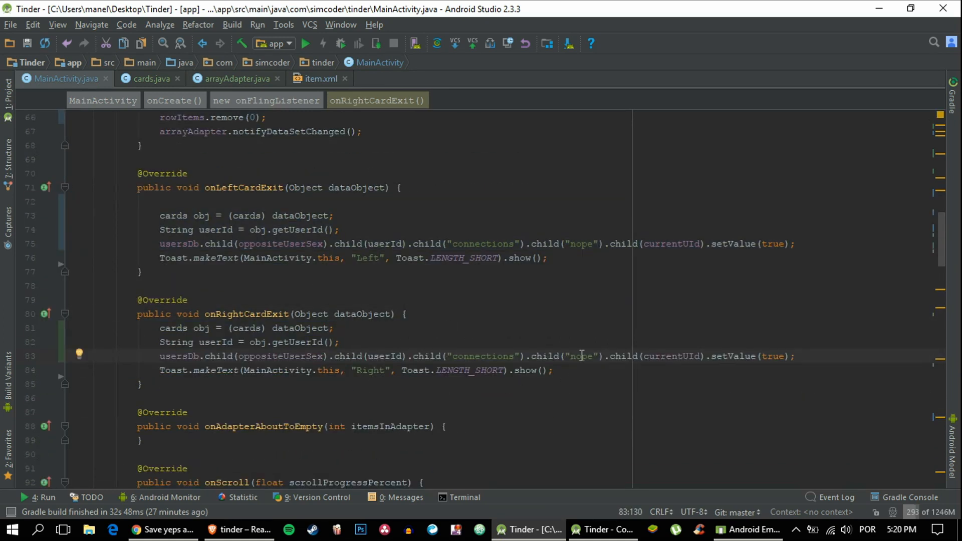
Change "nope" to "yeps" in onRightCardExit's line, then review both swipe handlers.
double_click(580, 355)
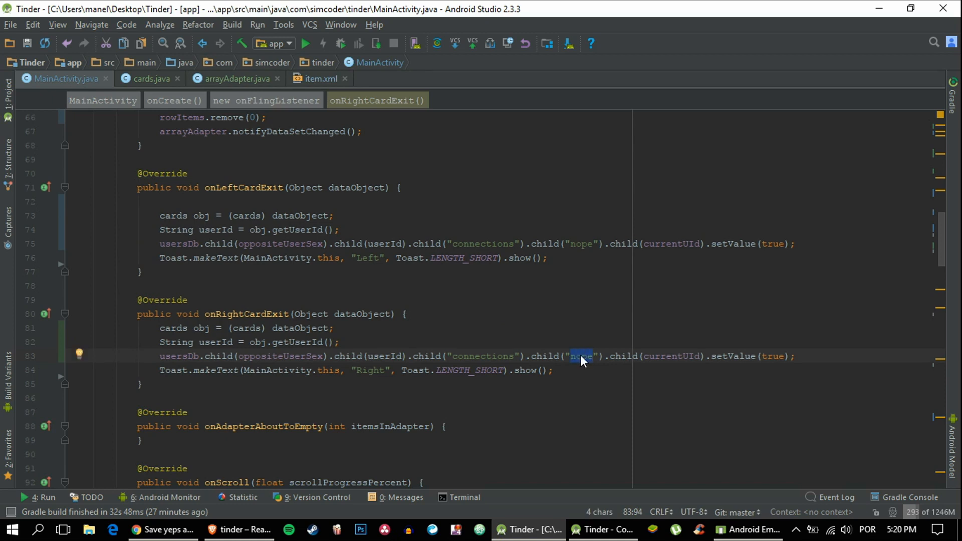
type("yeps")
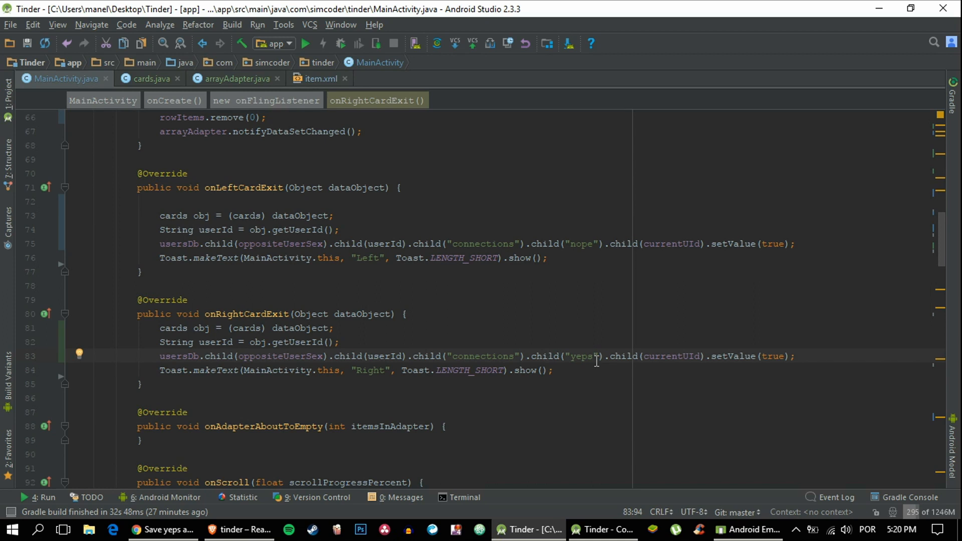
left_click(544, 244)
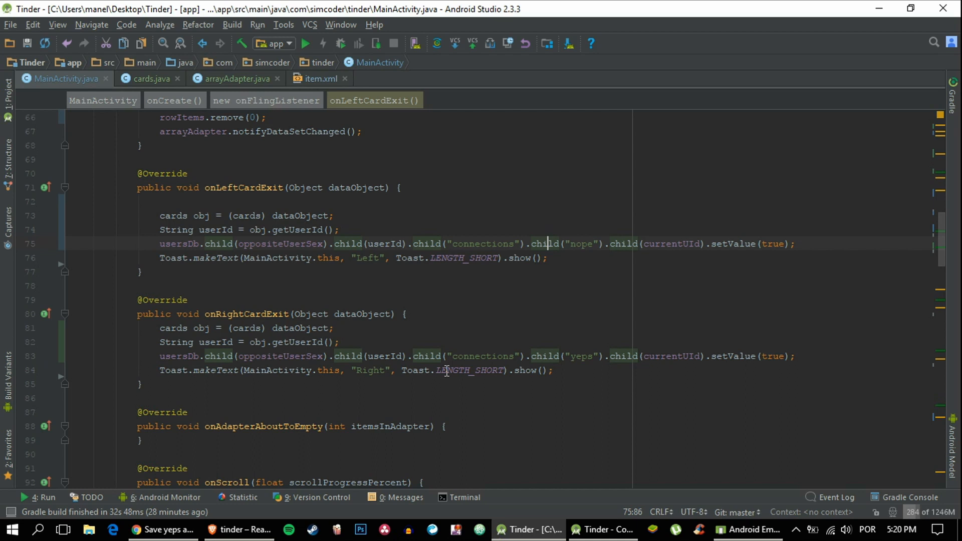
scroll("down", 3)
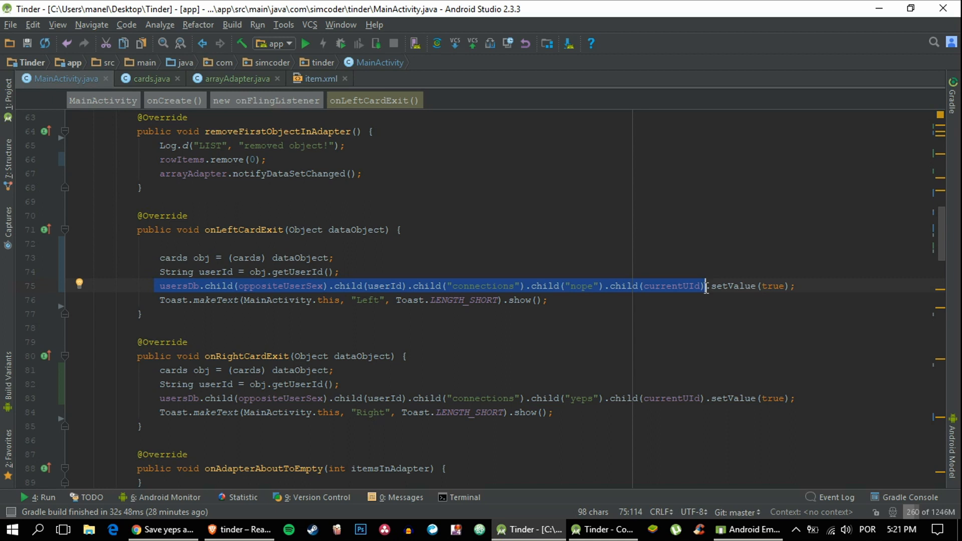
Add !dataSnapshot.child("connections").child("nope"/"yeps").hasChild(currentUId) checks to onChildAdded's if condition.
scroll("down", 3)
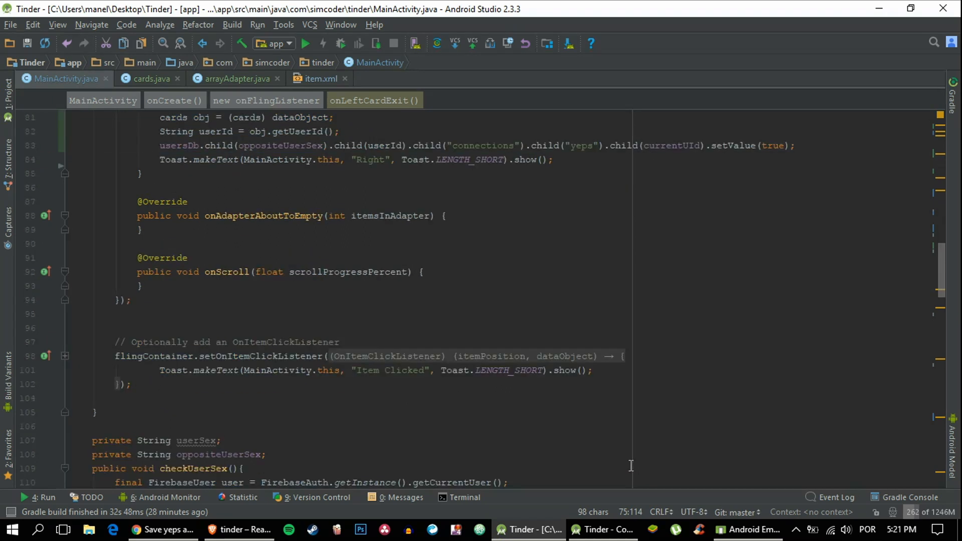
scroll("down", 3)
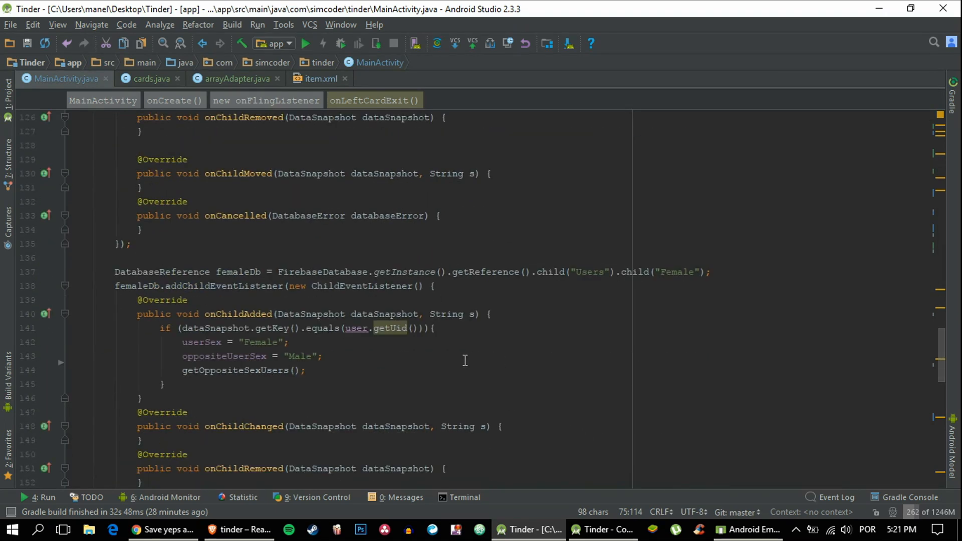
scroll("down", 3)
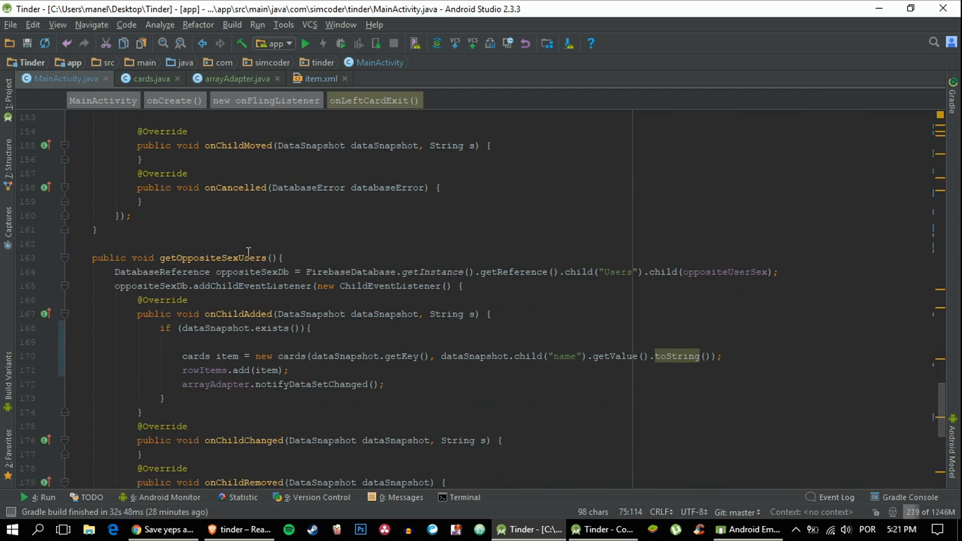
mouse_move(309, 305)
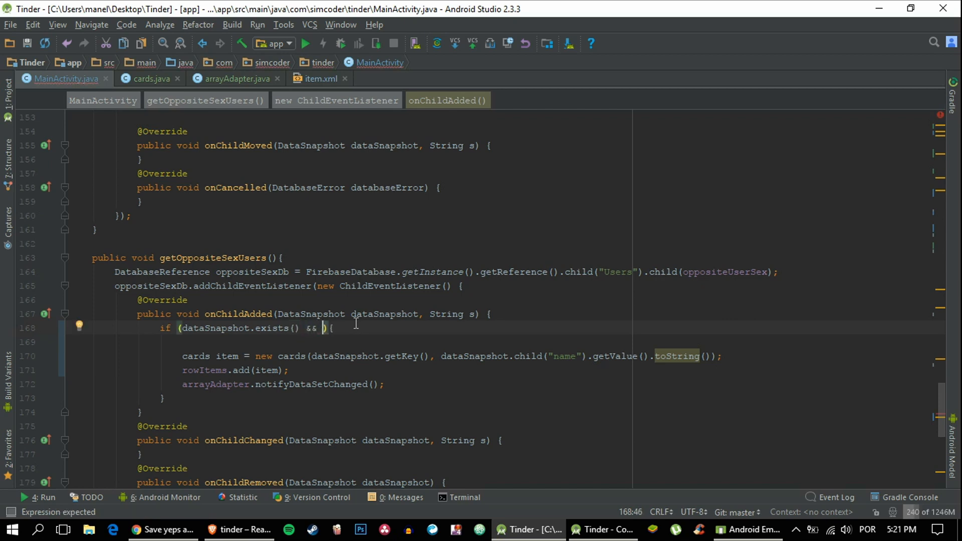
type("!dataSnapshot")
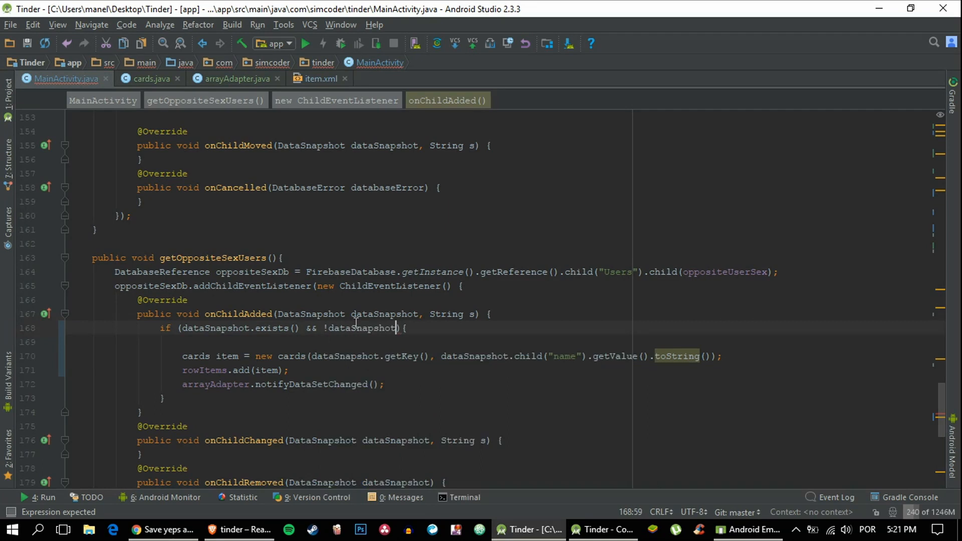
type(".child(\"connections")
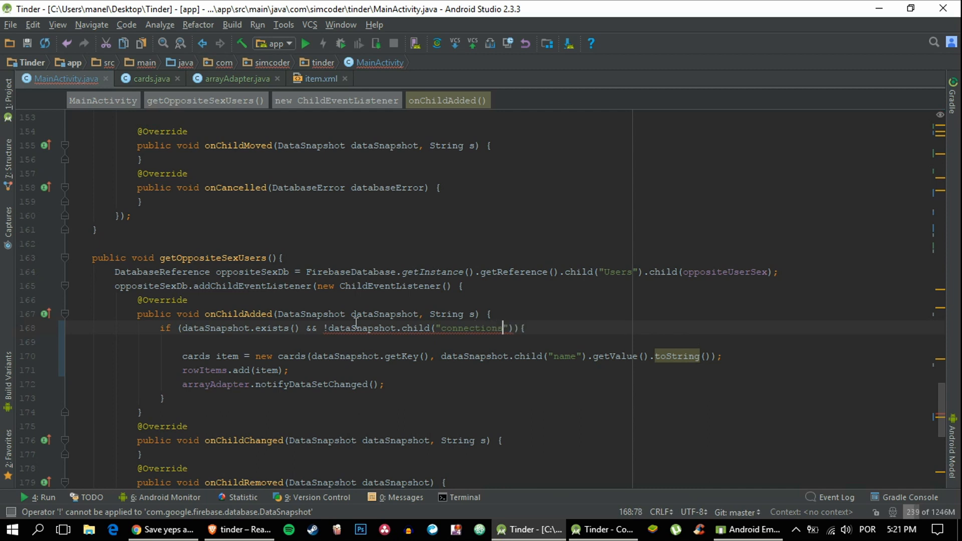
type(".child(\"nope")
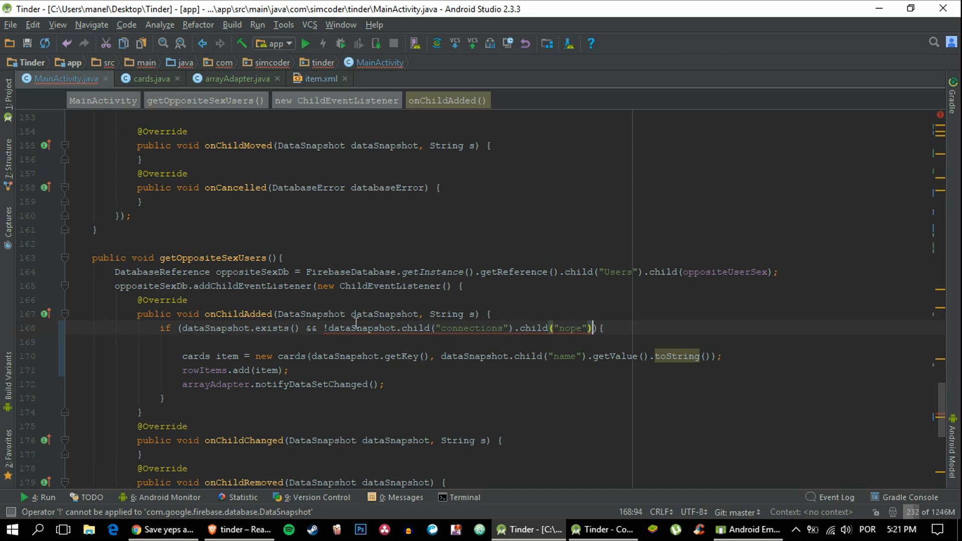
type("hasChild(currentUId")
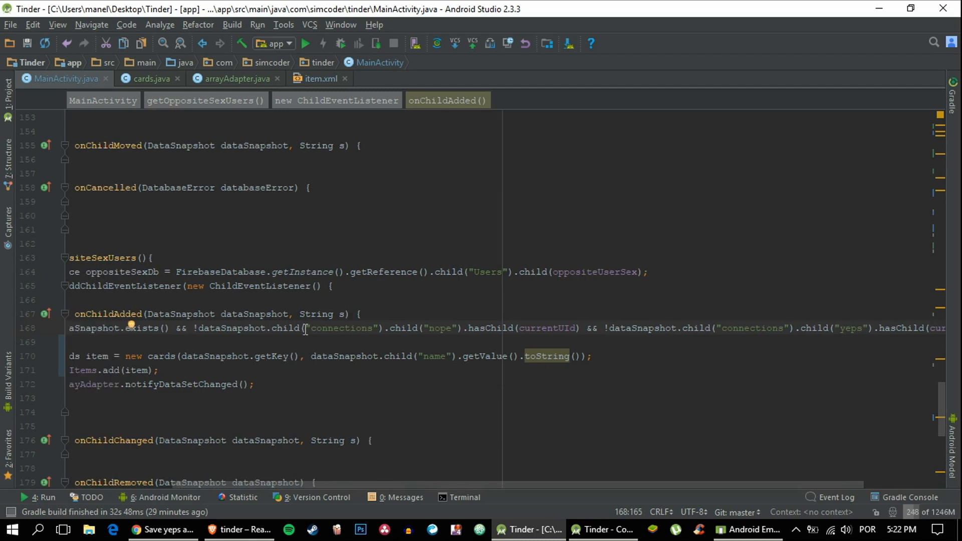
mouse_move(561, 325)
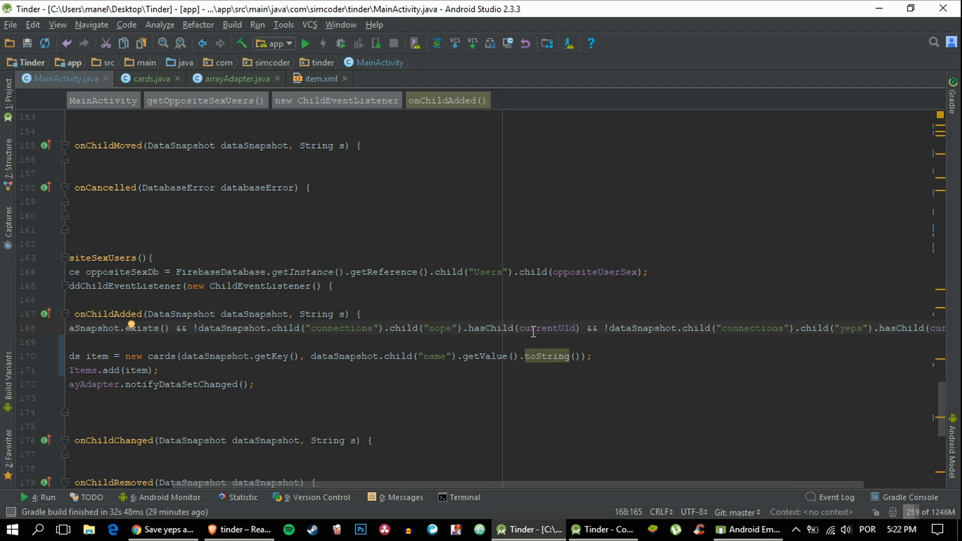
mouse_move(438, 341)
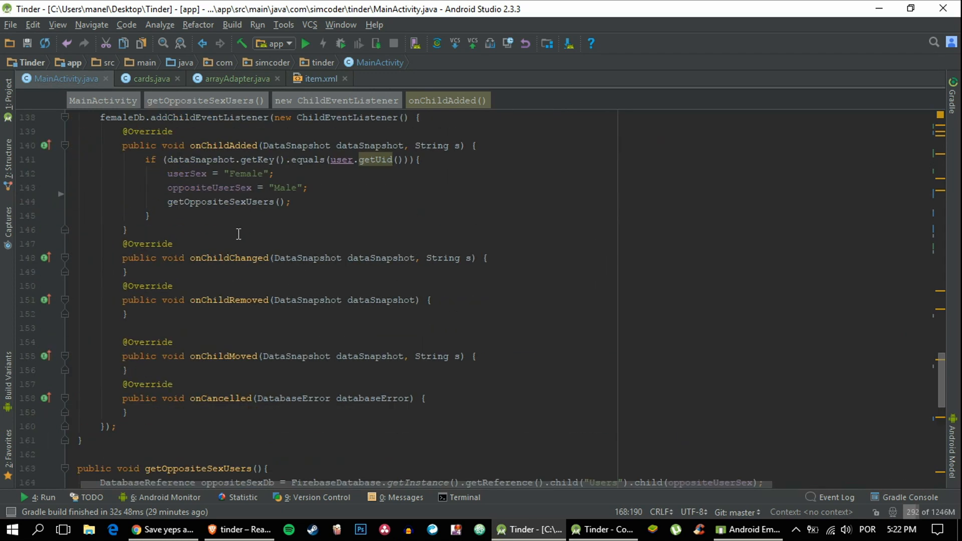
scroll("up", 3)
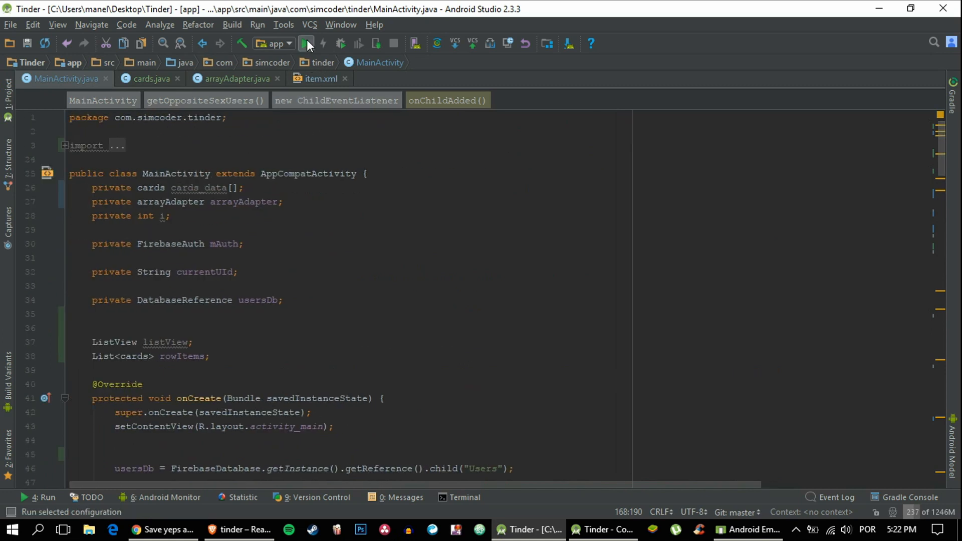
Run the Tinder app on the connected Nexus 5X API 24 emulator.
left_click(305, 44)
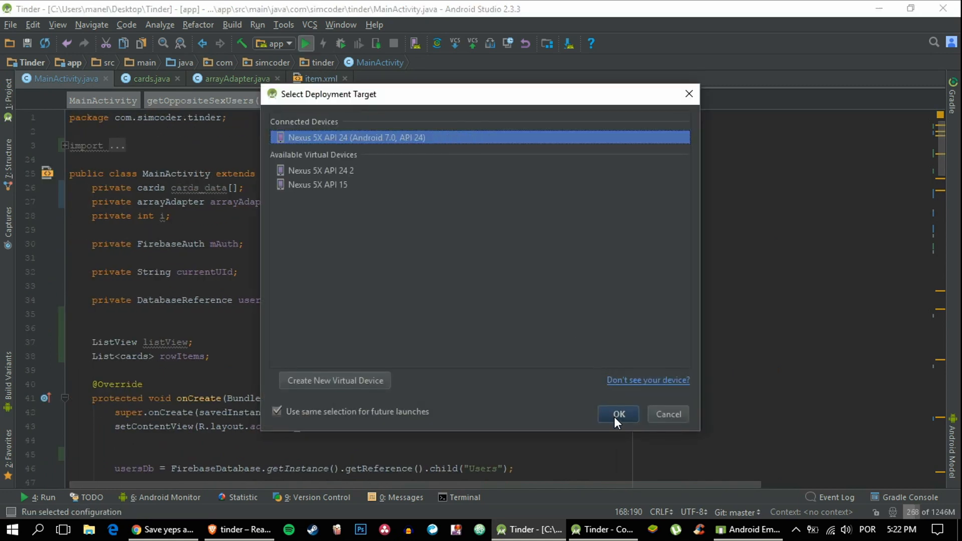
left_click(618, 415)
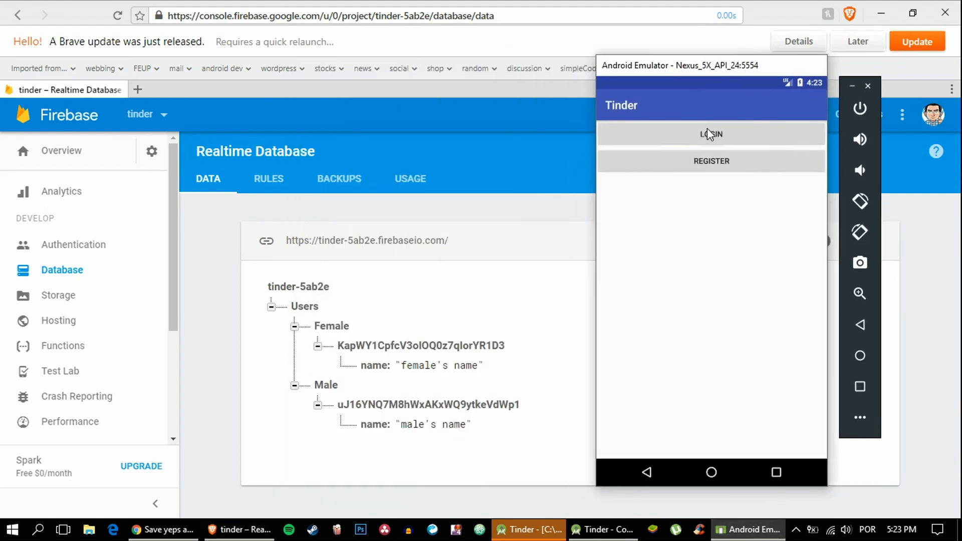
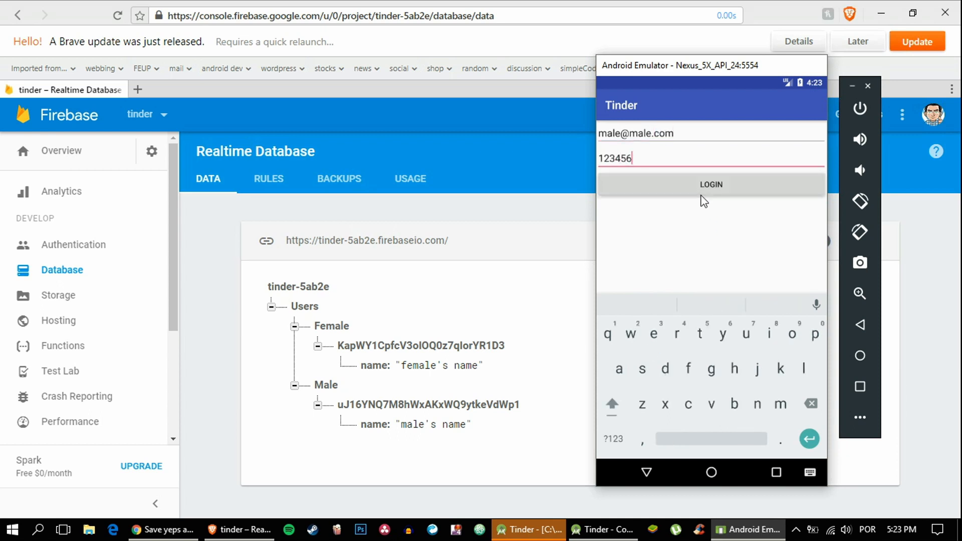
Enter the male account's email ('male@…') and password, then log in to the Tinder app.
left_click(710, 183)
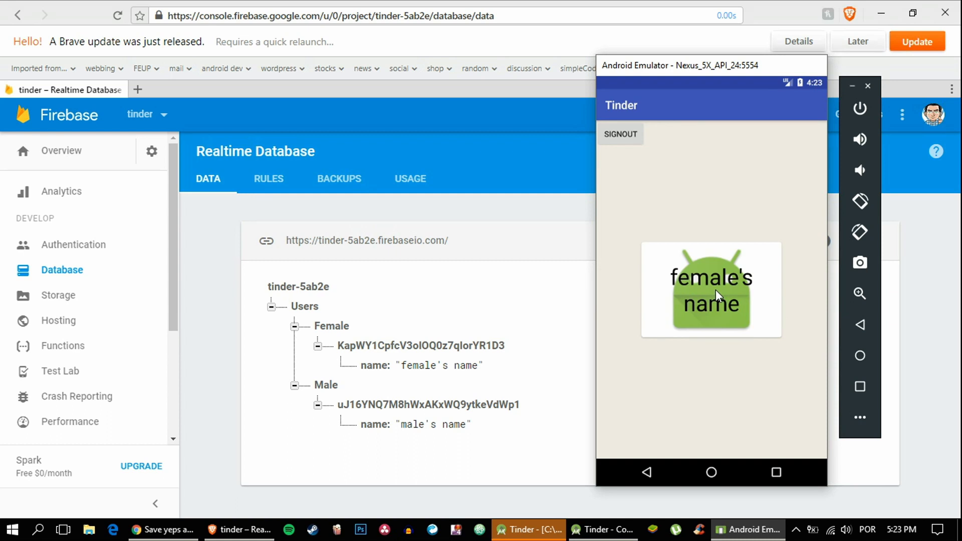
mouse_move(666, 315)
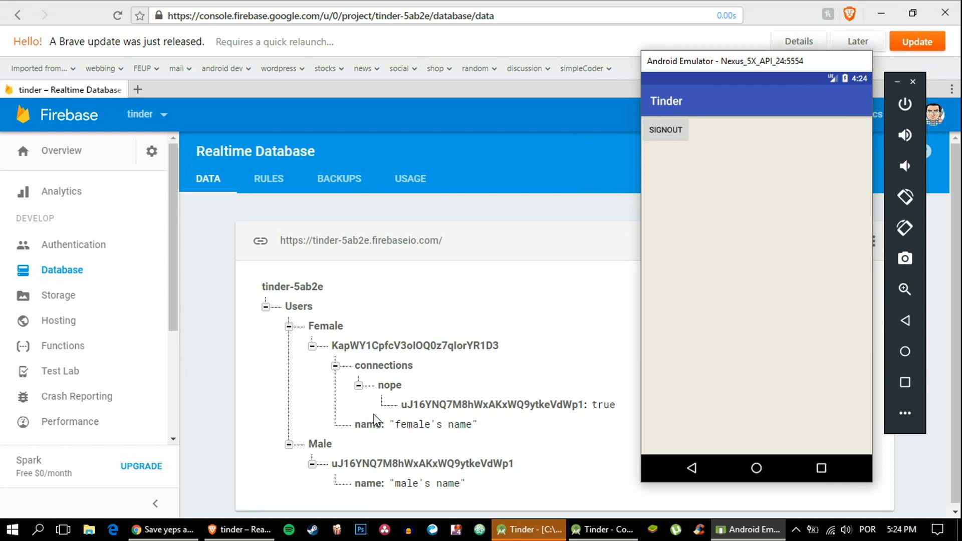
mouse_move(632, 153)
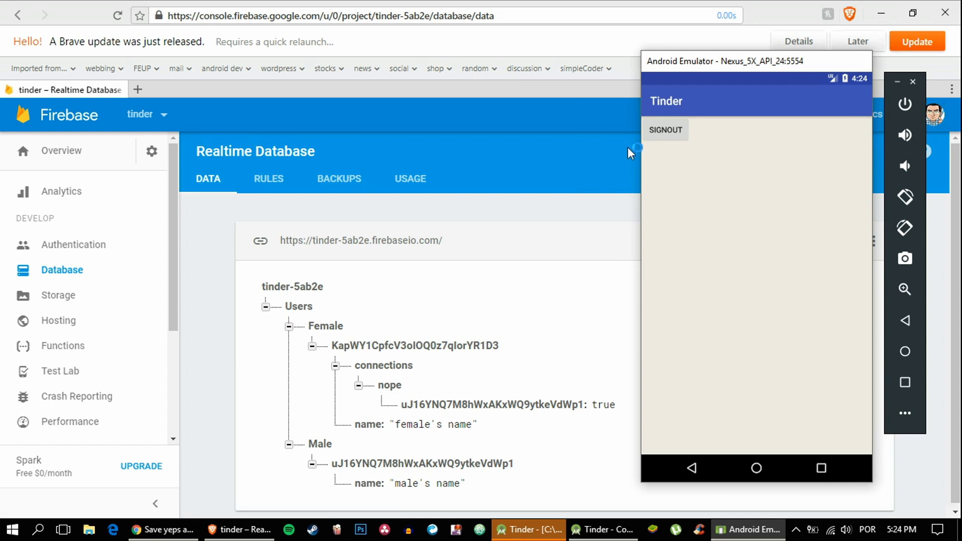
mouse_move(564, 499)
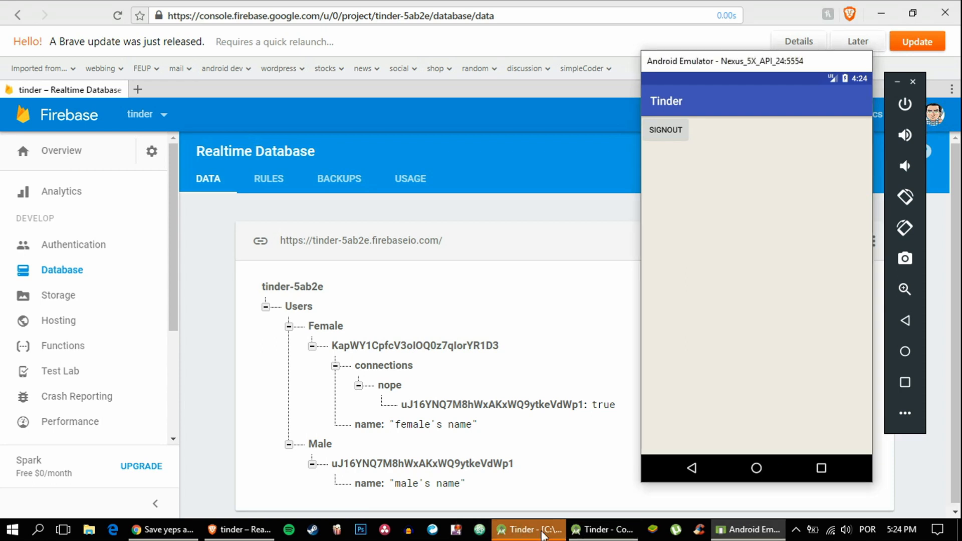
Rerun the app from Android Studio and log in again with the male account's credentials.
left_click(527, 530)
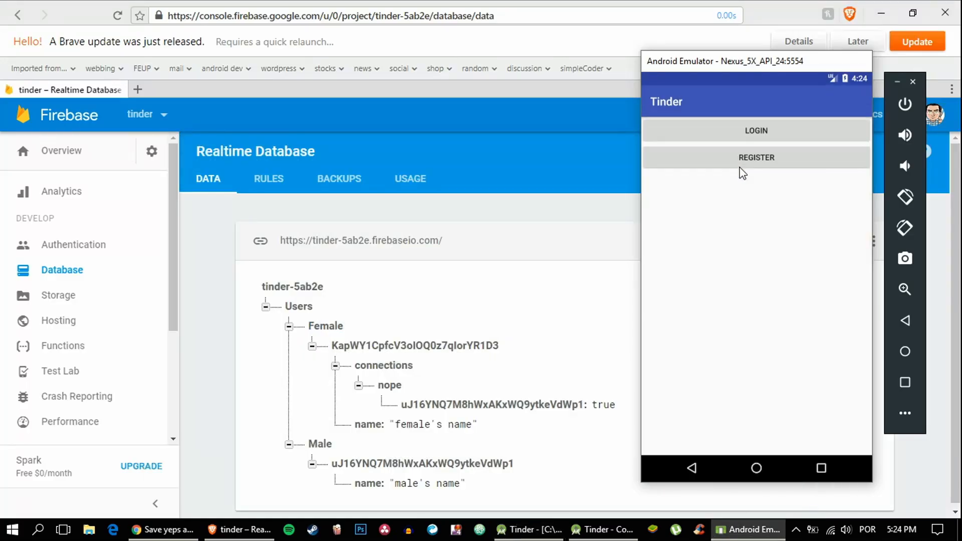
left_click(756, 130)
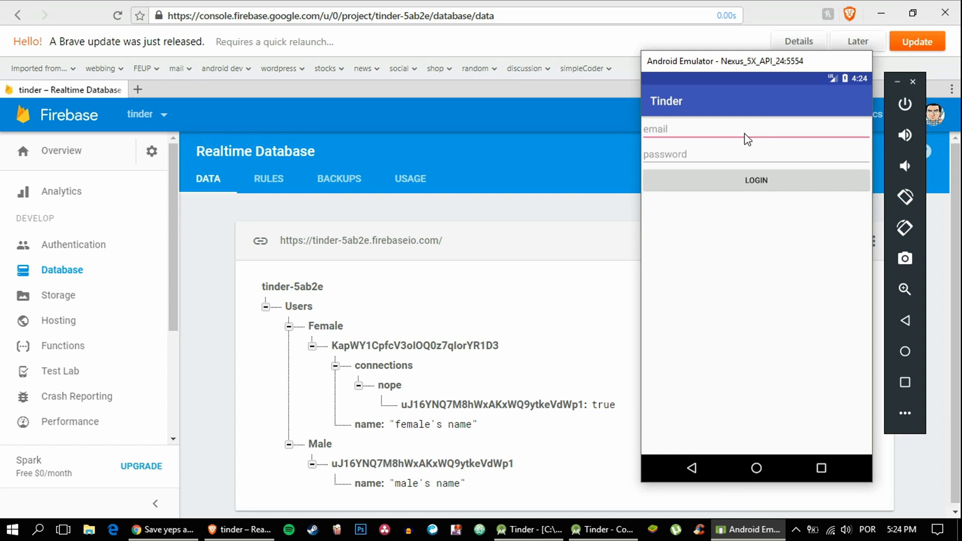
type("male")
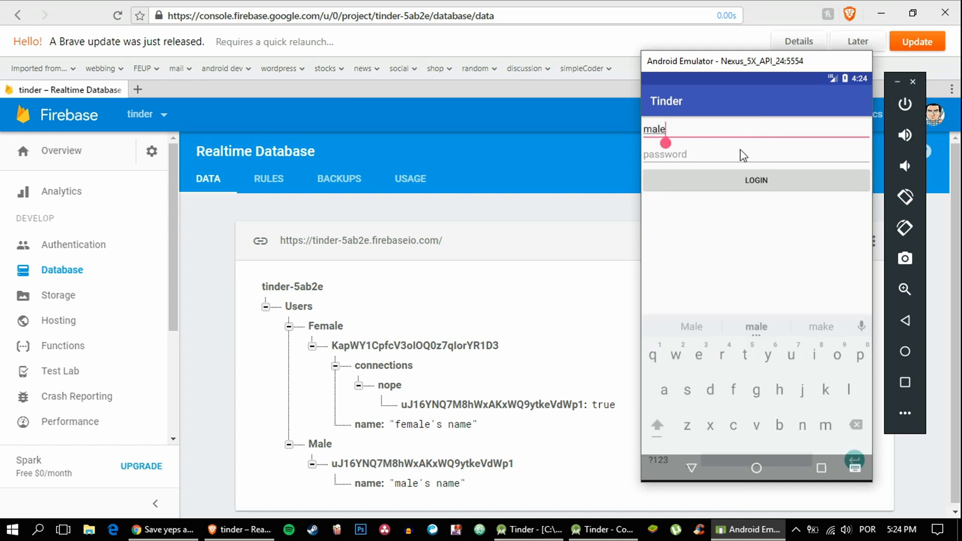
left_click(664, 365)
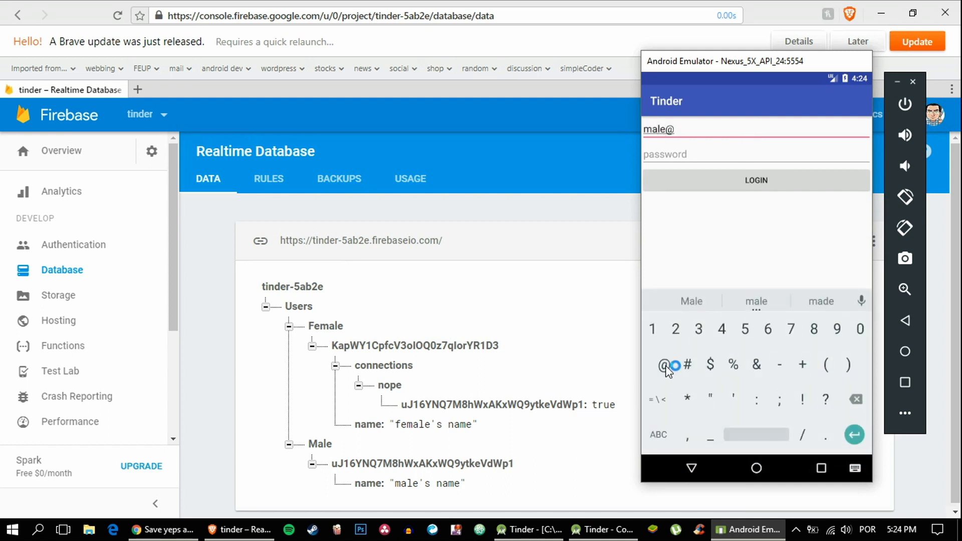
type("123")
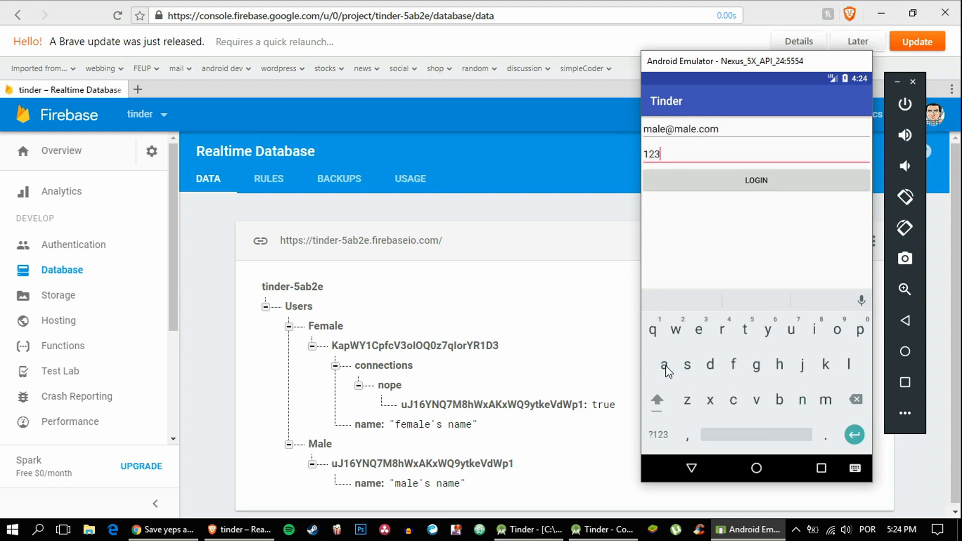
type("456")
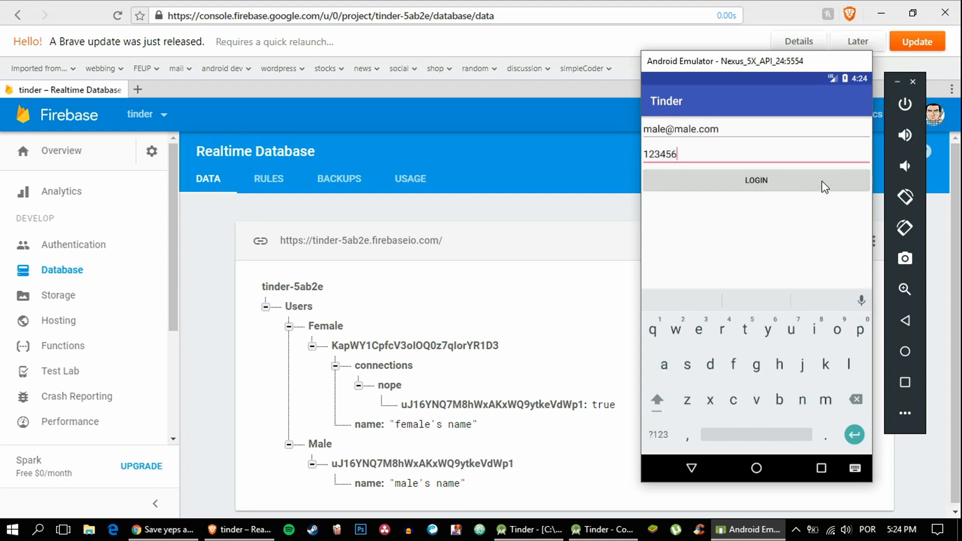
left_click(755, 180)
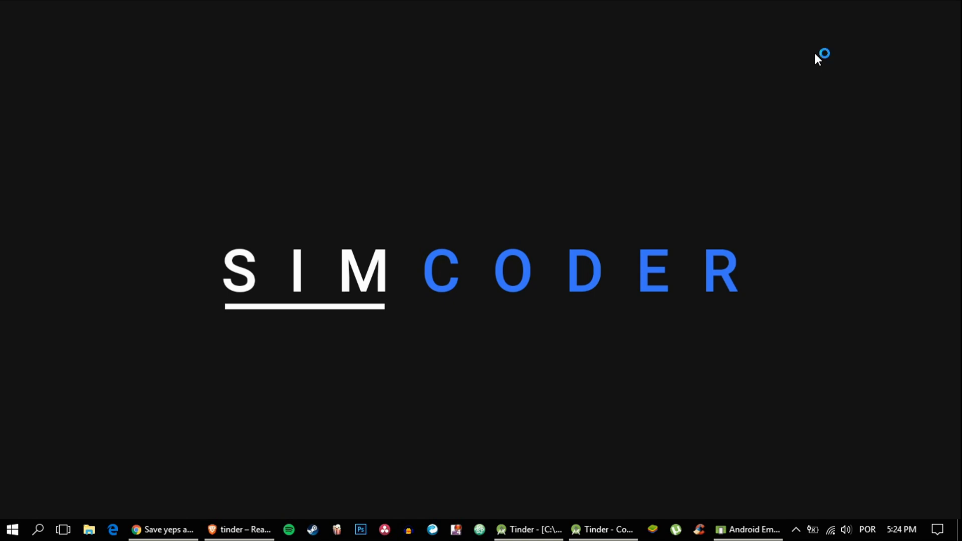
mouse_move(818, 59)
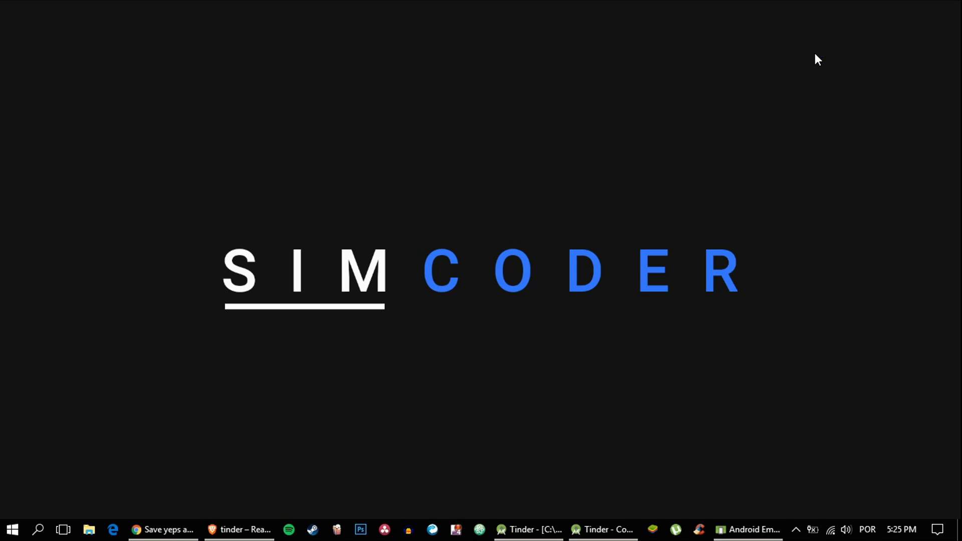